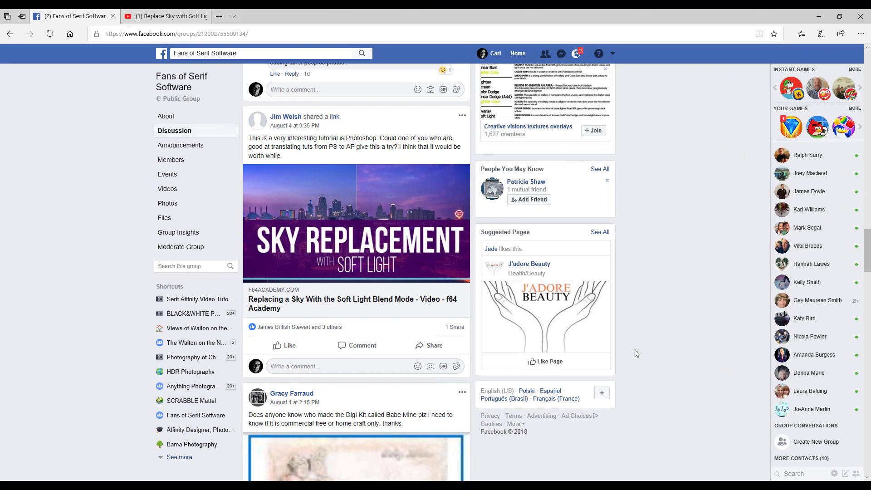
mouse_move(307, 148)
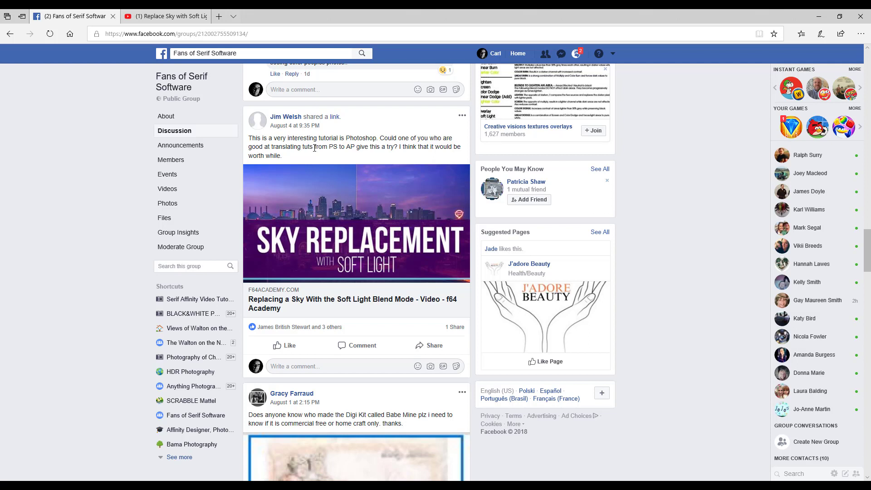
mouse_move(312, 158)
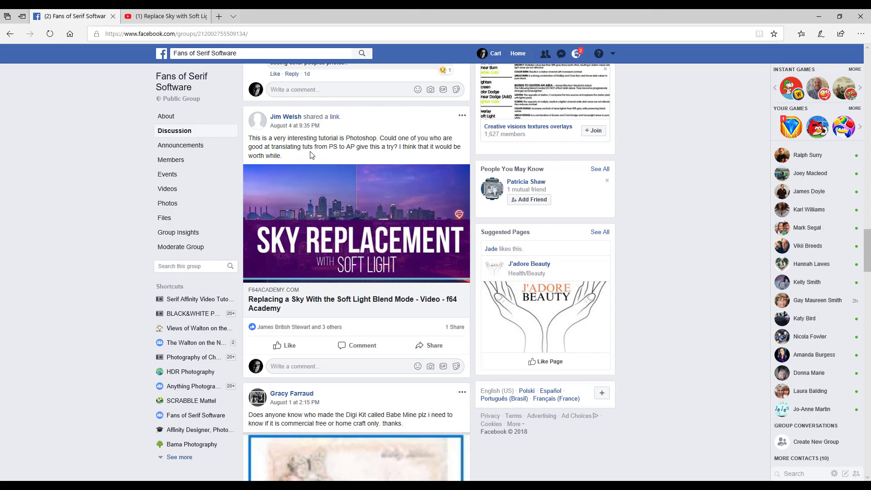
mouse_move(444, 311)
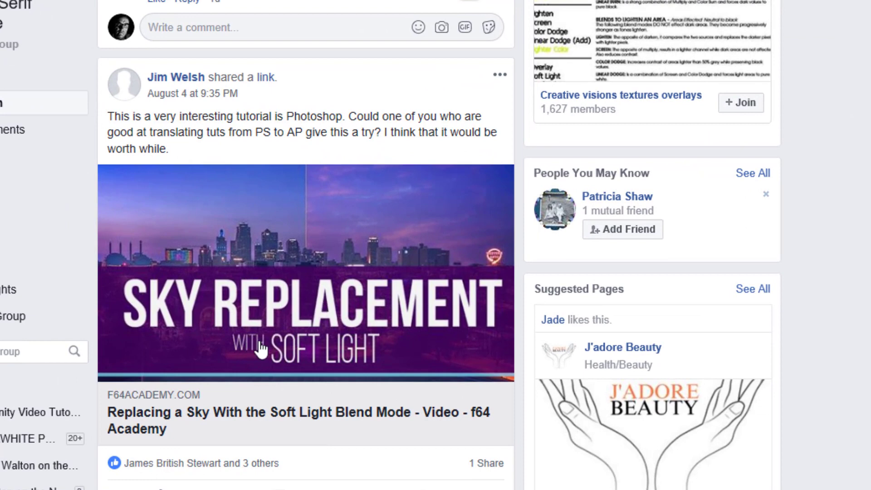
mouse_move(319, 416)
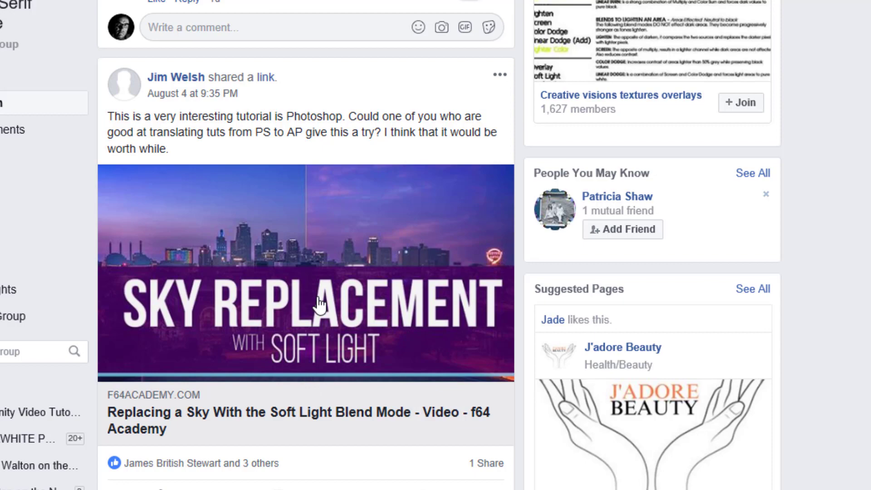
mouse_move(305, 386)
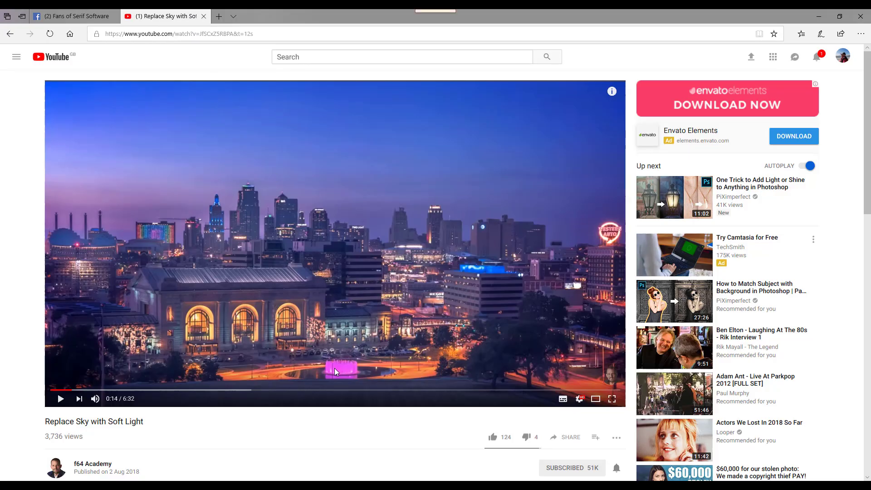
mouse_move(336, 386)
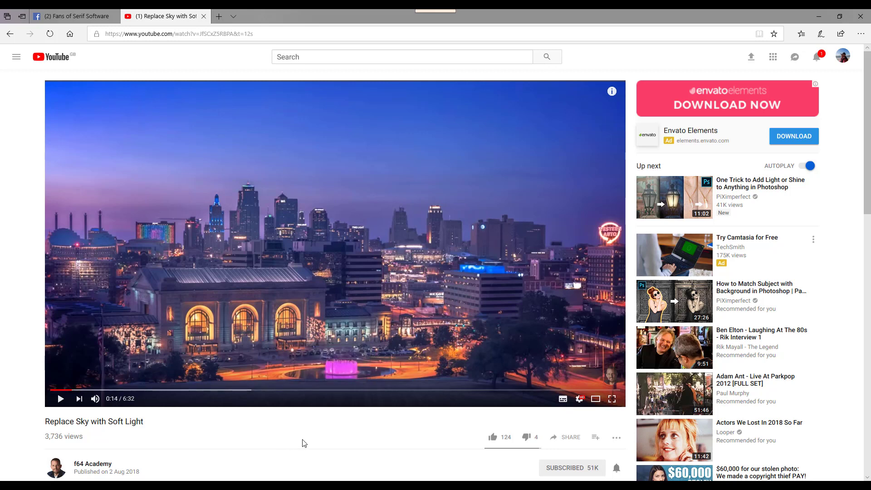
mouse_move(304, 436)
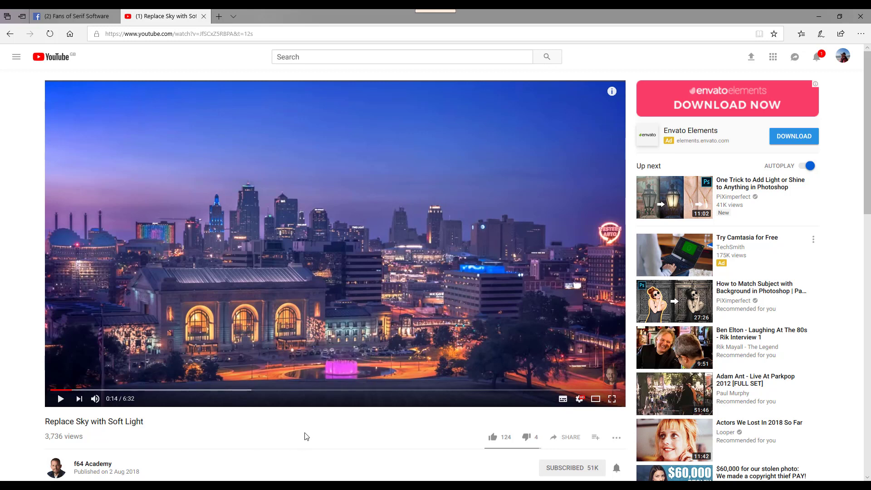
mouse_move(344, 443)
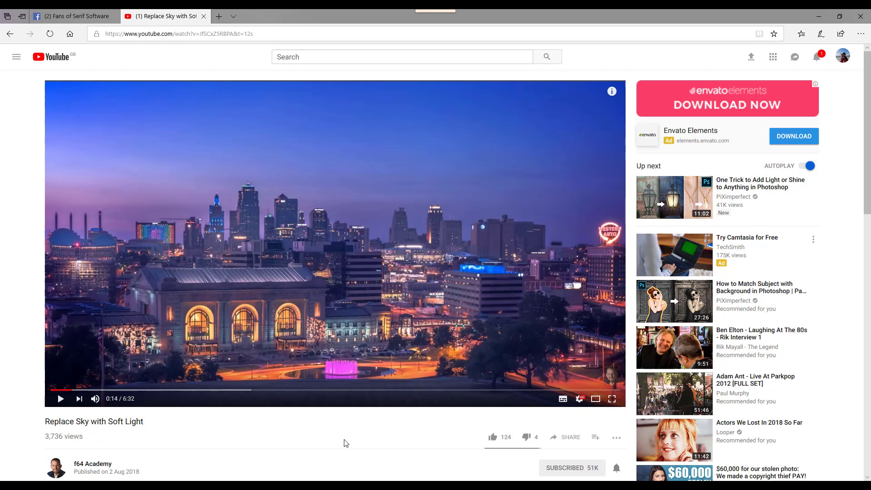
mouse_move(374, 445)
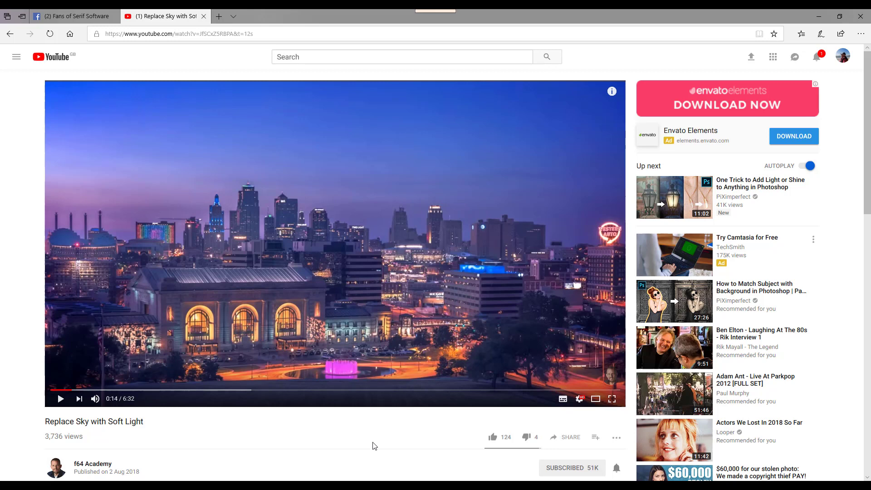
mouse_move(334, 428)
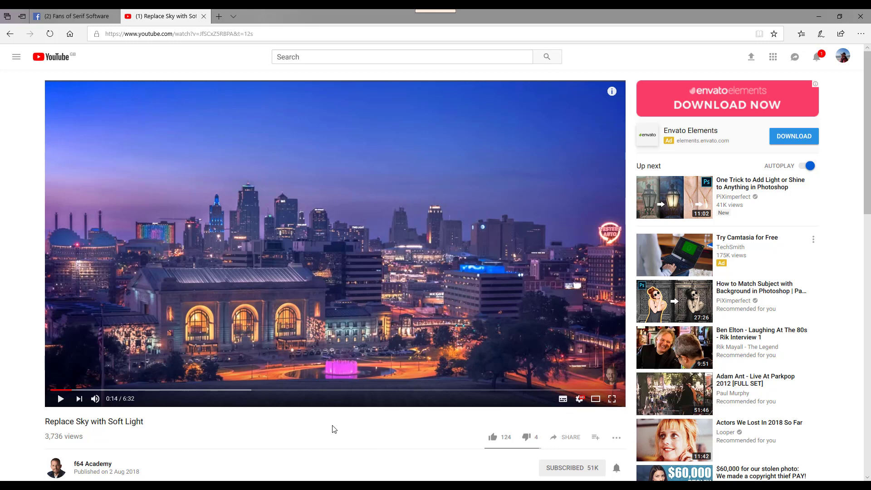
mouse_move(506, 287)
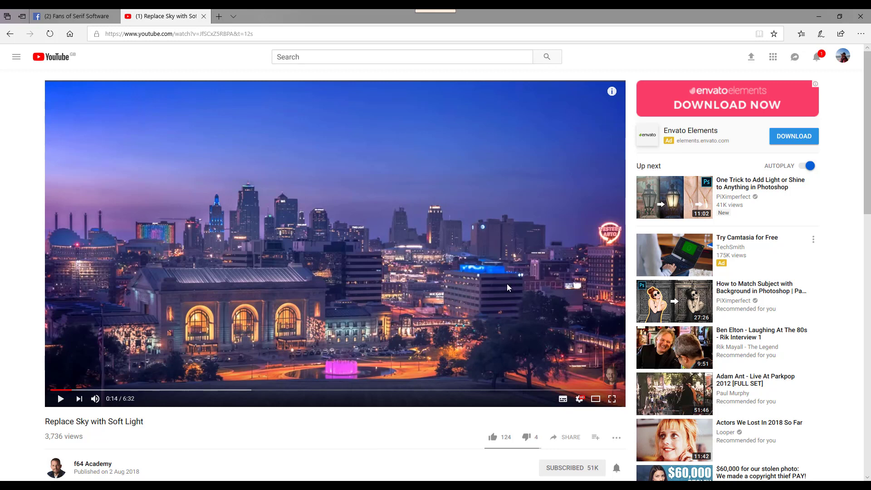
mouse_move(310, 294)
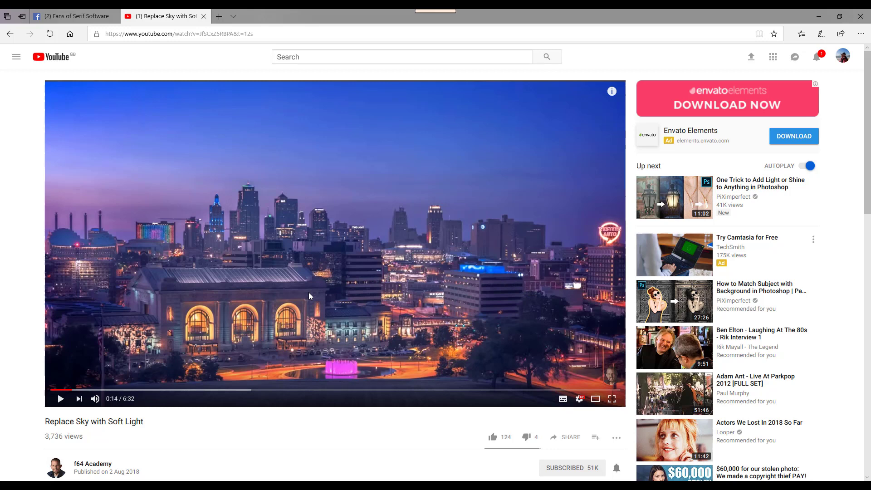
mouse_move(303, 297)
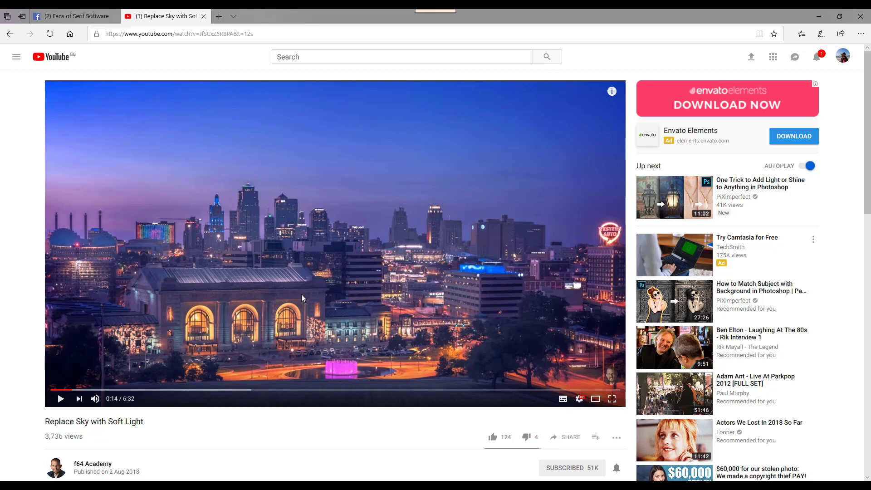
mouse_move(386, 334)
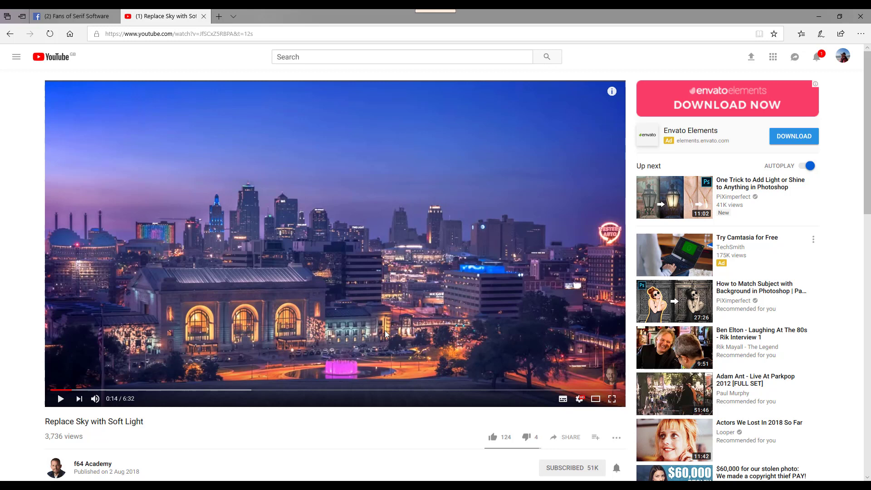
mouse_move(450, 288)
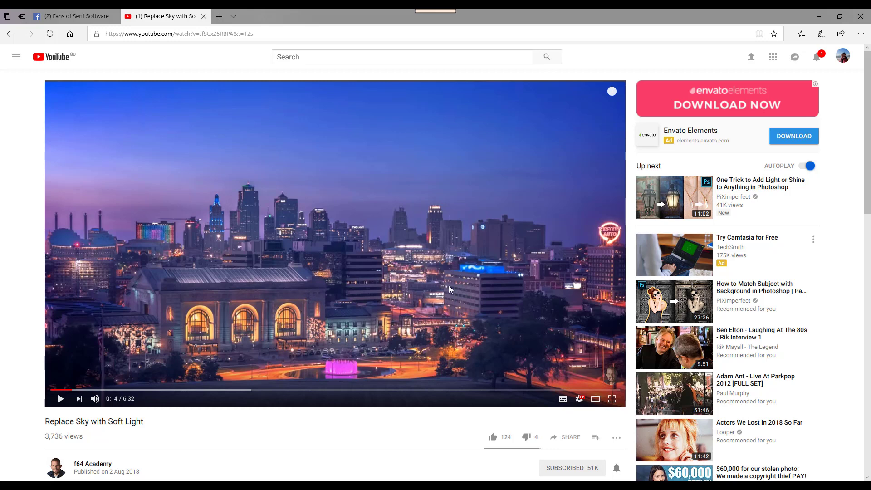
mouse_move(216, 158)
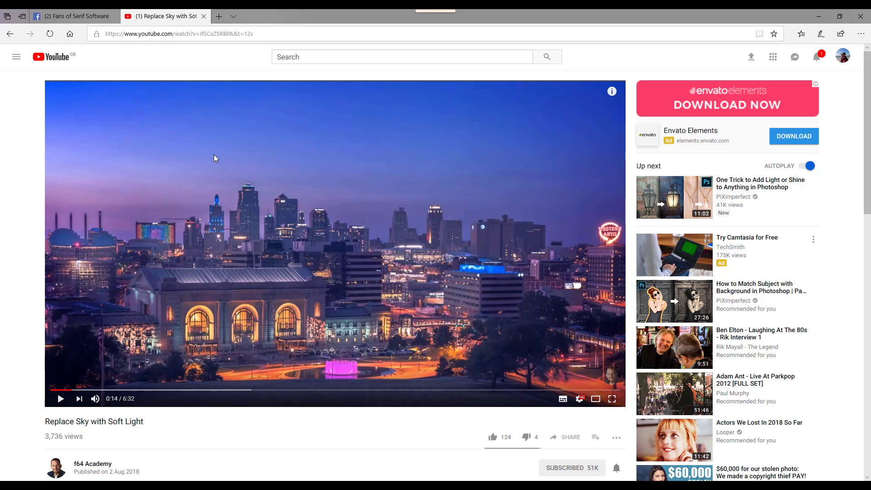
mouse_move(817, 233)
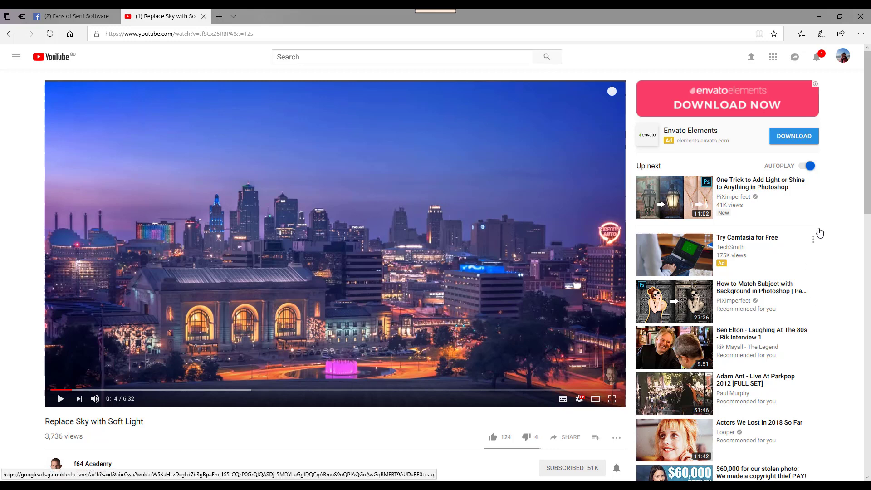
mouse_move(821, 180)
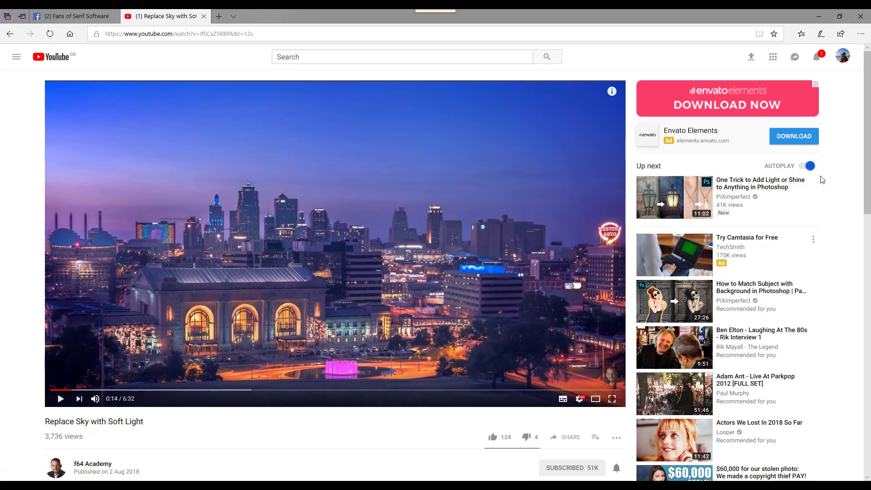
mouse_move(843, 311)
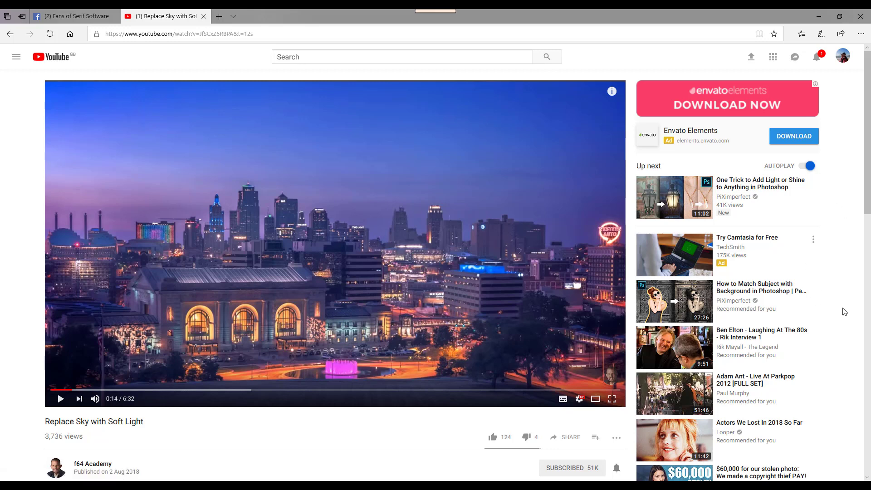
mouse_move(772, 177)
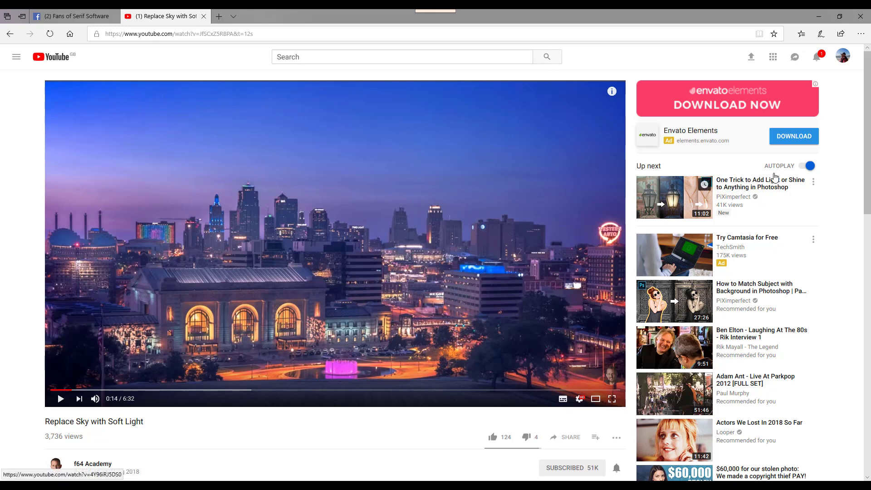
mouse_move(850, 148)
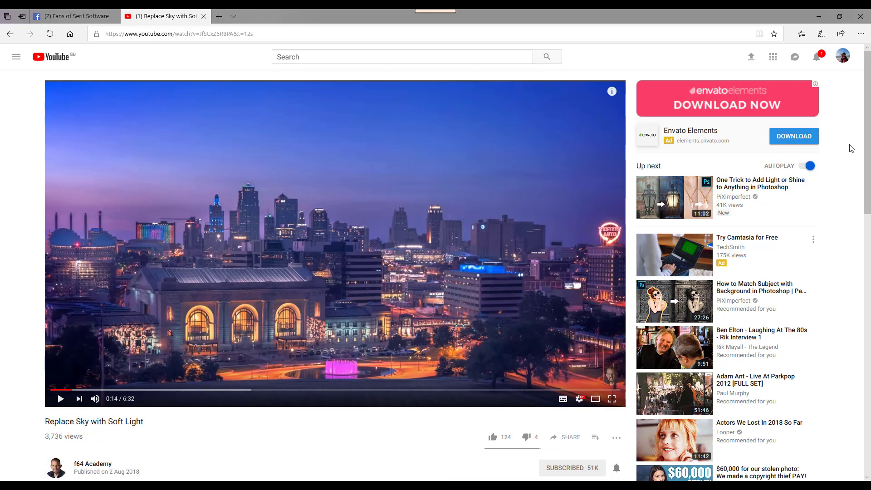
mouse_move(791, 281)
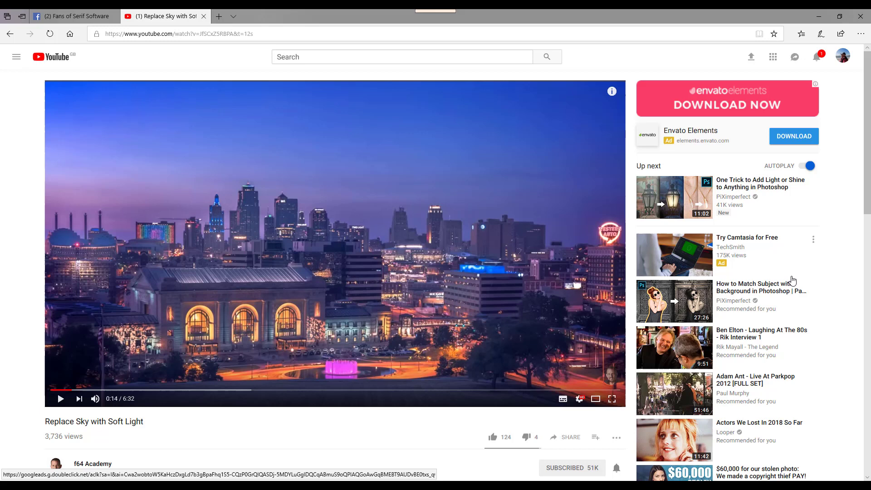
mouse_move(791, 246)
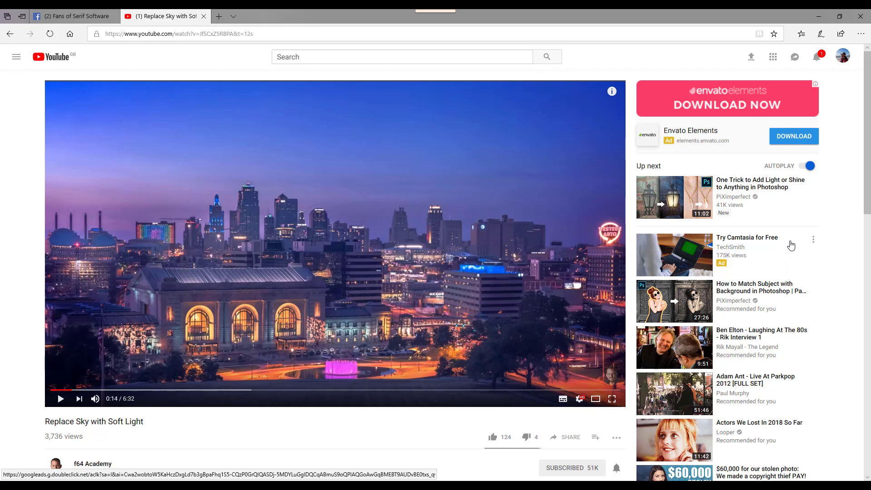
mouse_move(300, 133)
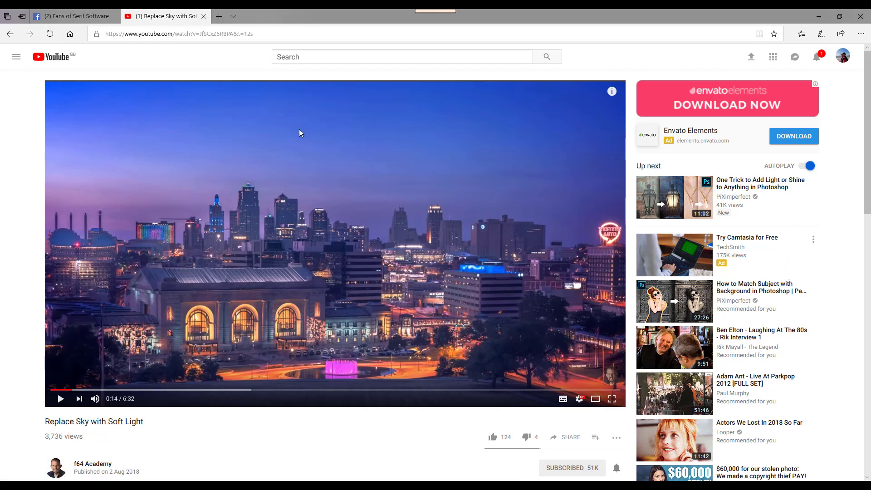
mouse_move(186, 179)
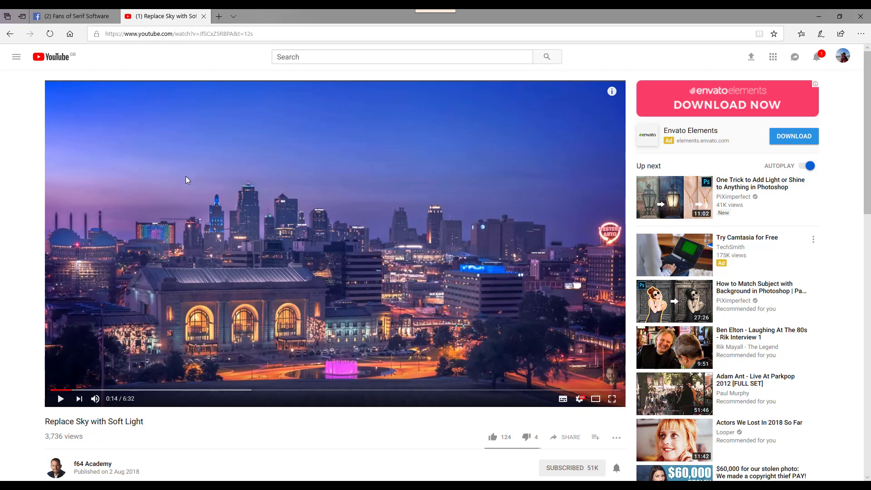
mouse_move(308, 239)
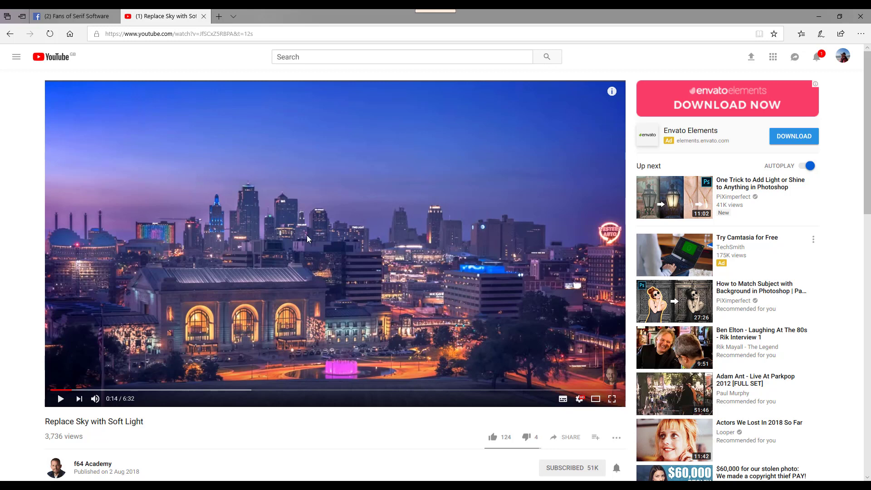
mouse_move(367, 330)
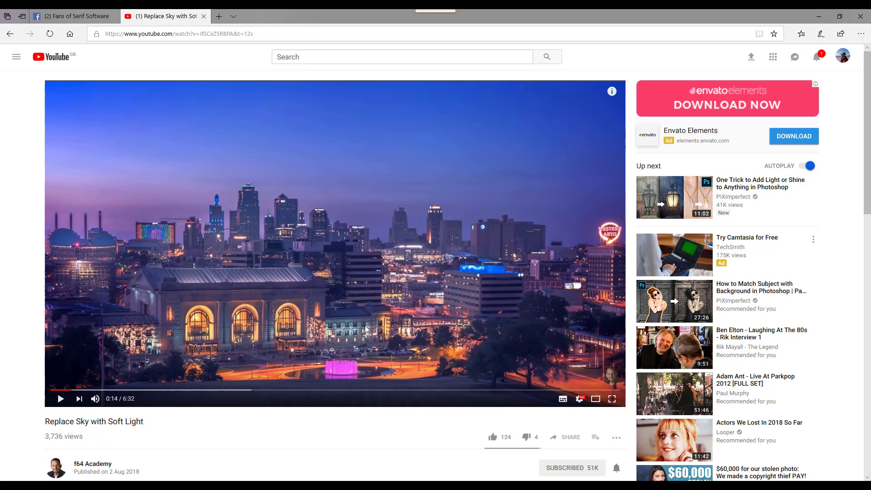
mouse_move(365, 336)
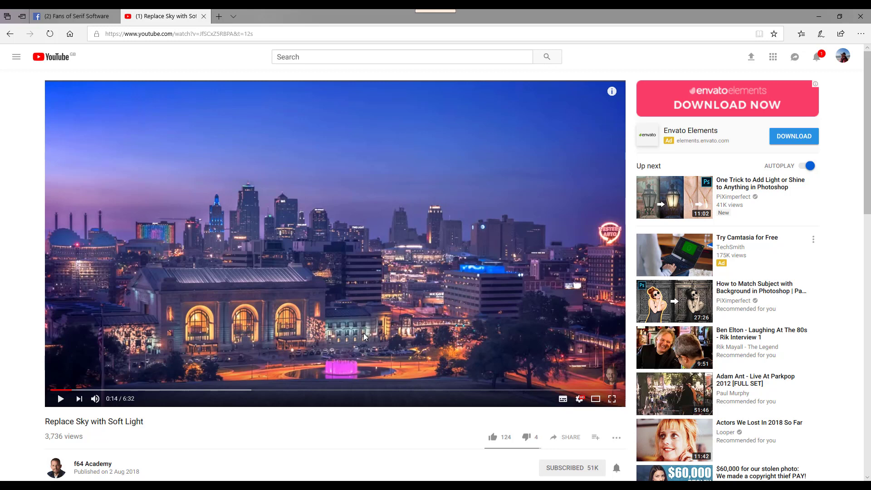
mouse_move(118, 411)
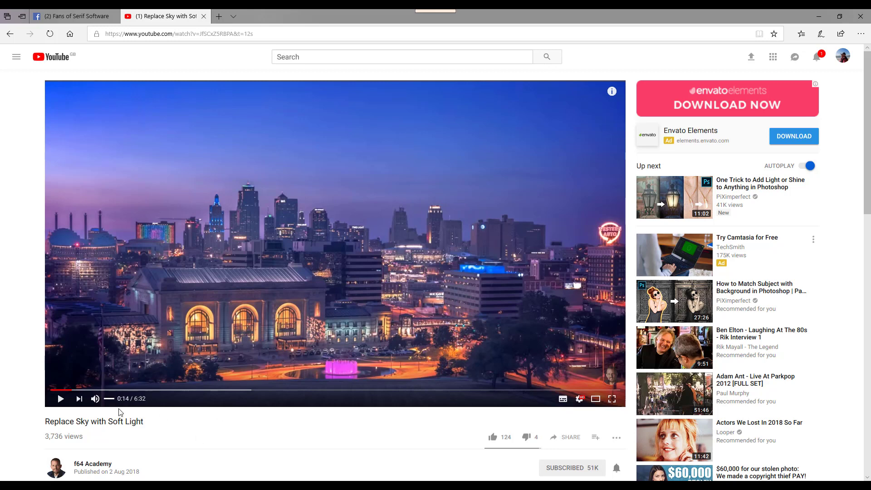
mouse_move(287, 432)
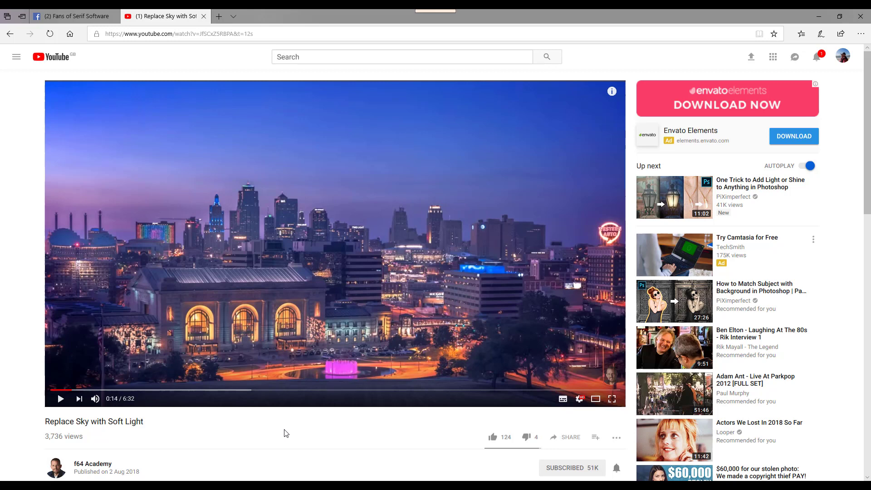
- Scroll the YouTube page to reveal the description, practice-images link and comments
scroll("down", 3)
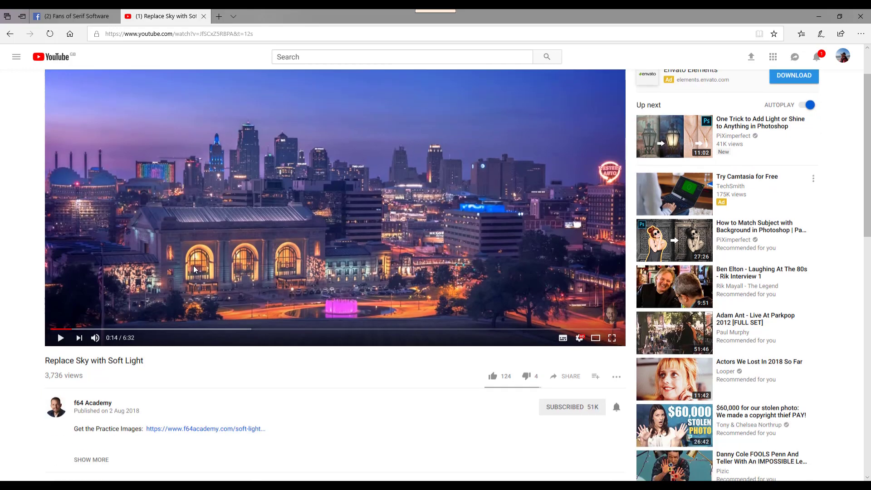
scroll("down", 3)
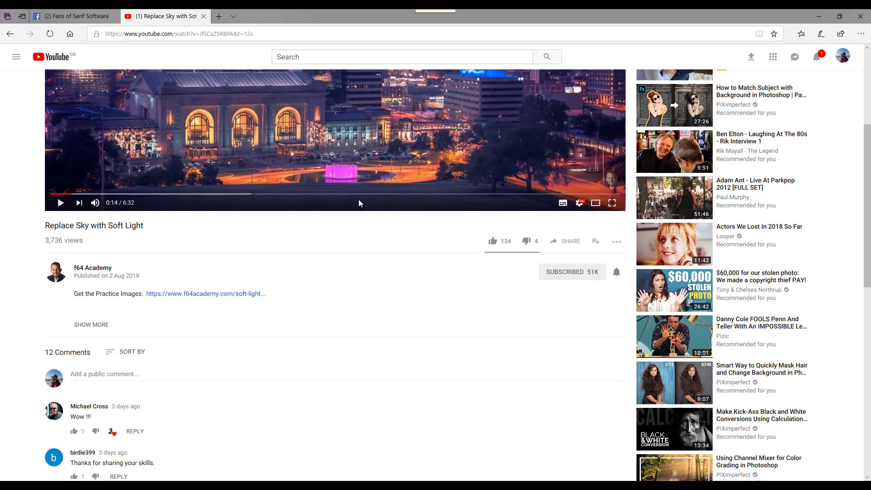
mouse_move(347, 244)
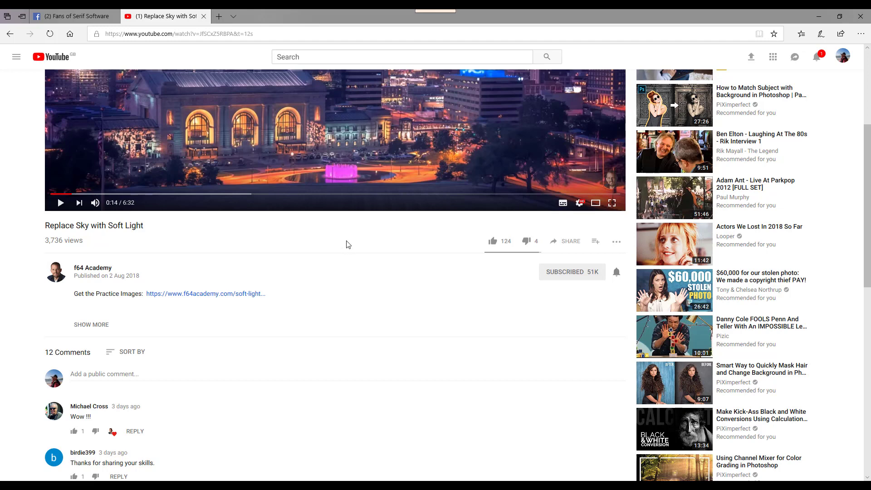
mouse_move(297, 253)
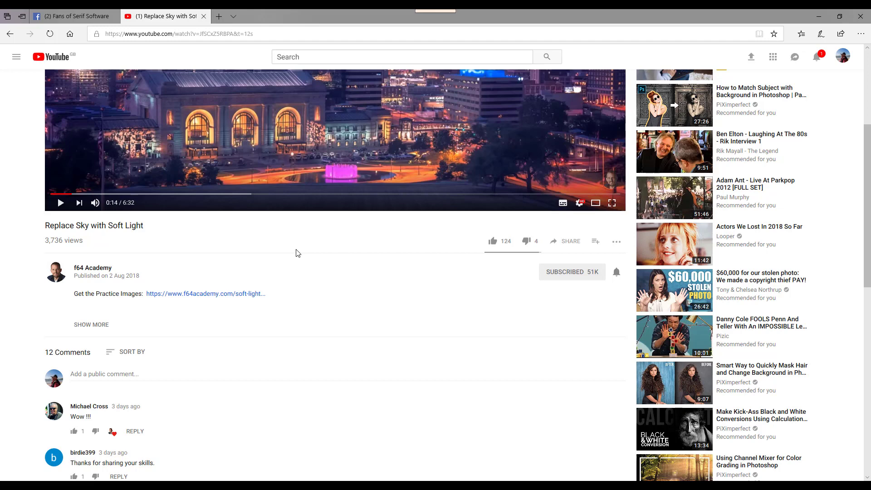
mouse_move(296, 259)
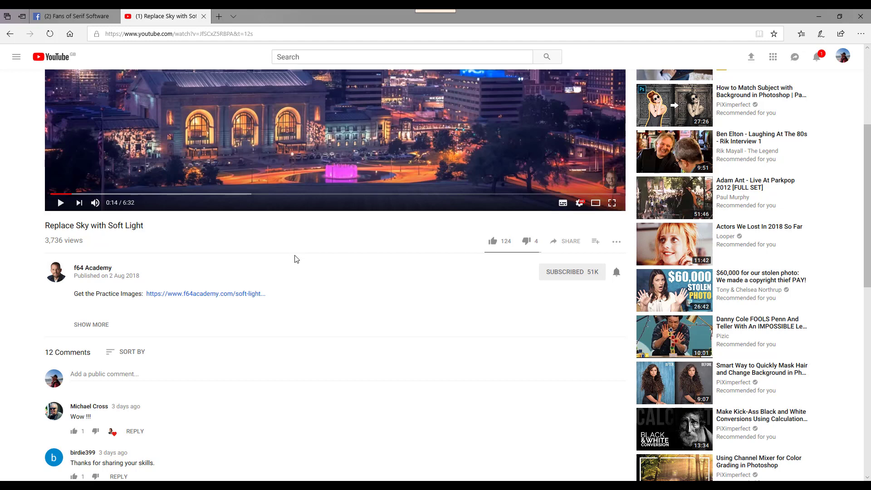
scroll("up", 3)
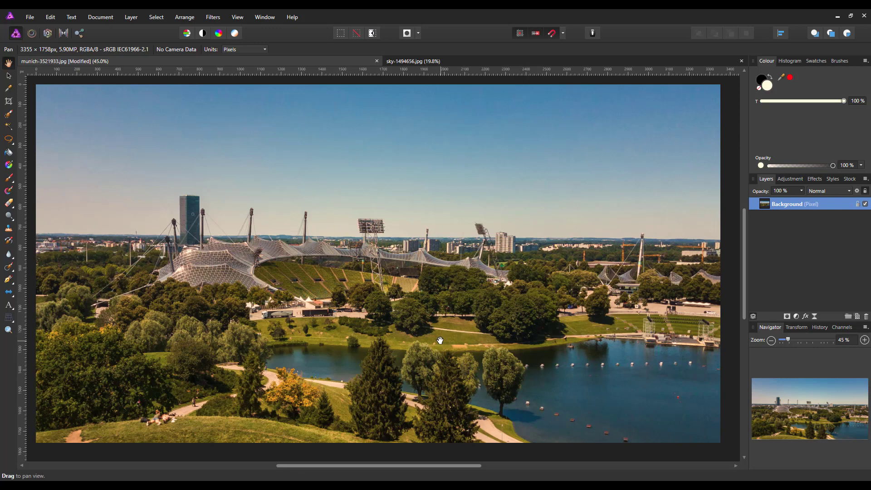
mouse_move(434, 339)
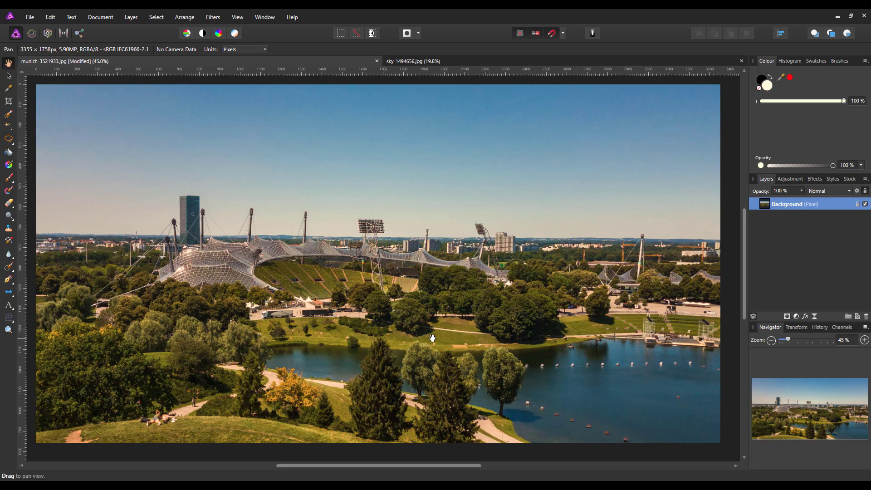
mouse_move(417, 296)
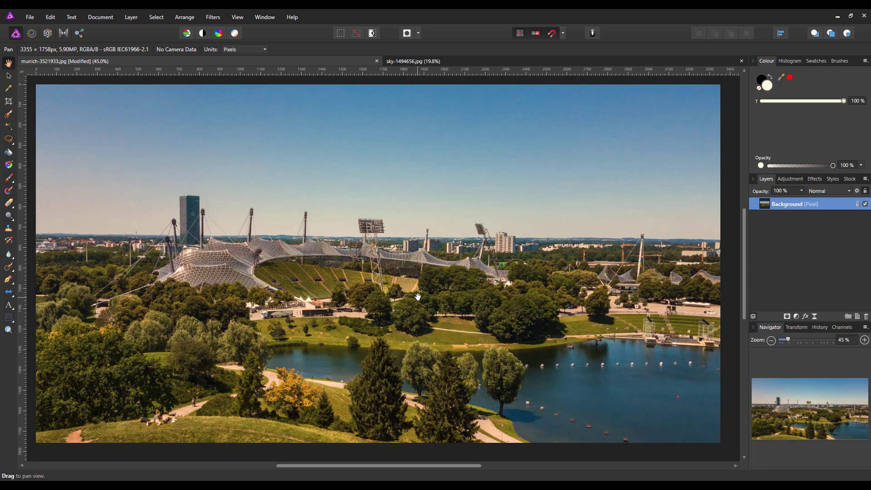
mouse_move(60, 92)
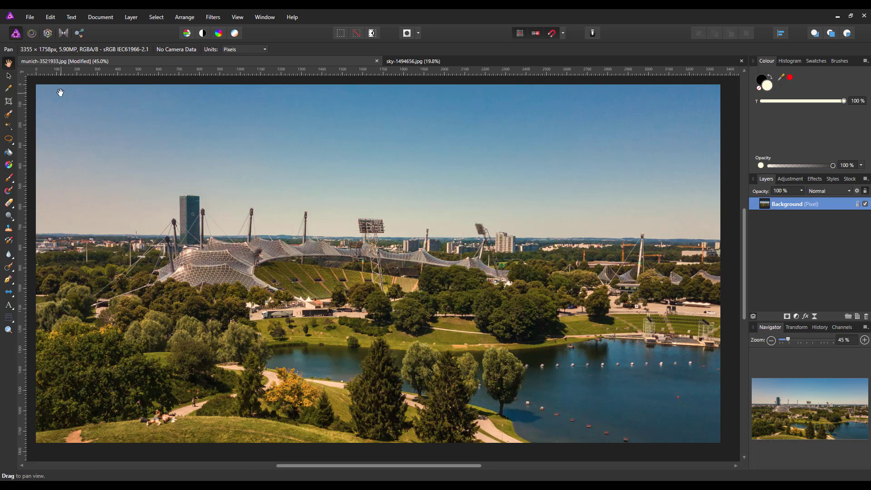
mouse_move(638, 199)
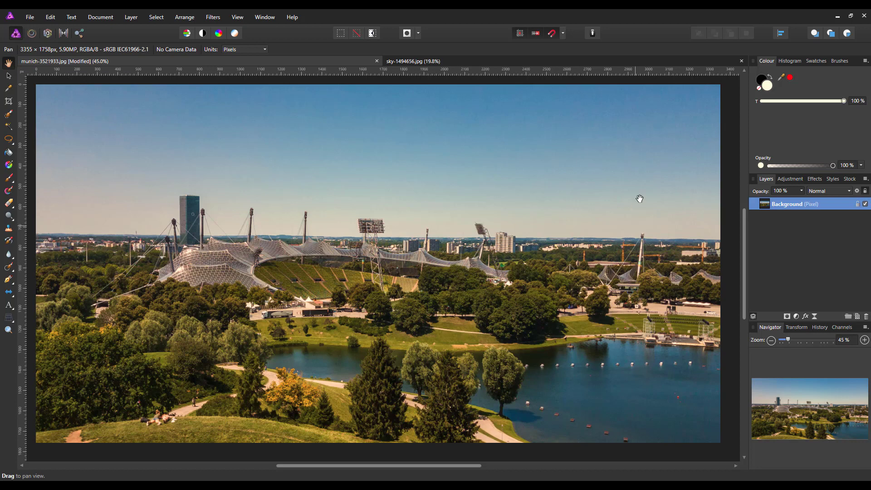
mouse_move(401, 158)
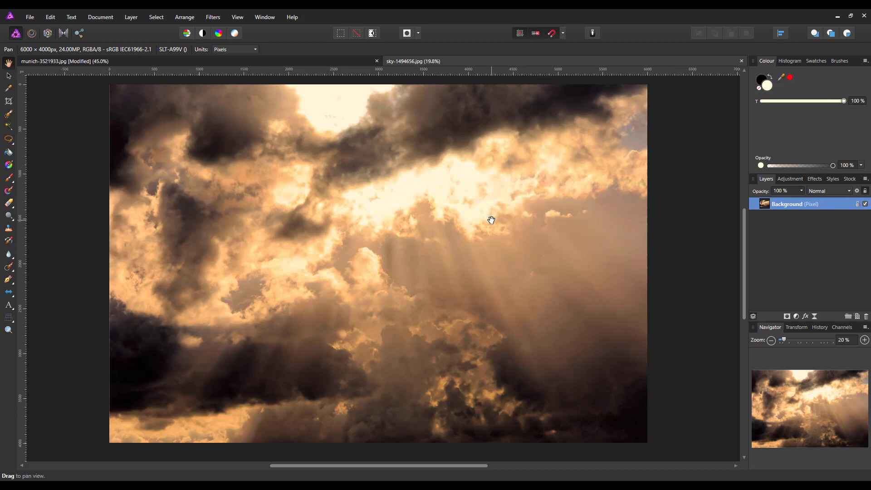
mouse_move(478, 202)
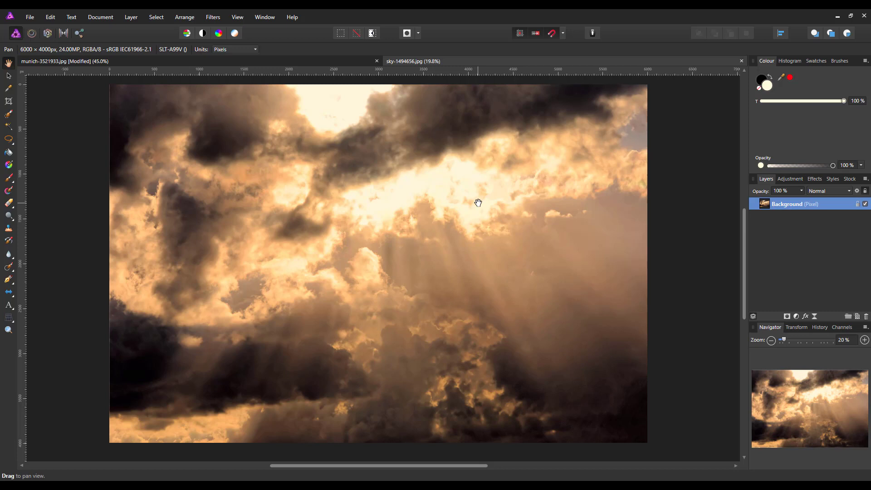
mouse_move(480, 258)
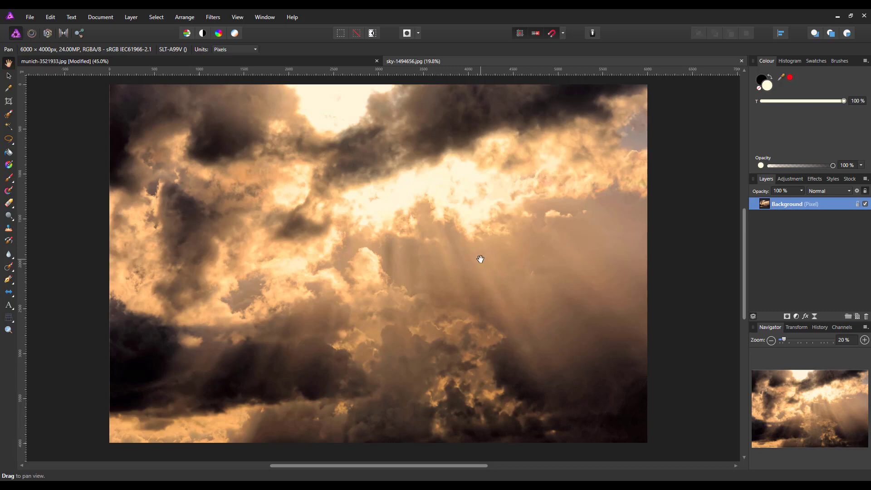
mouse_move(296, 66)
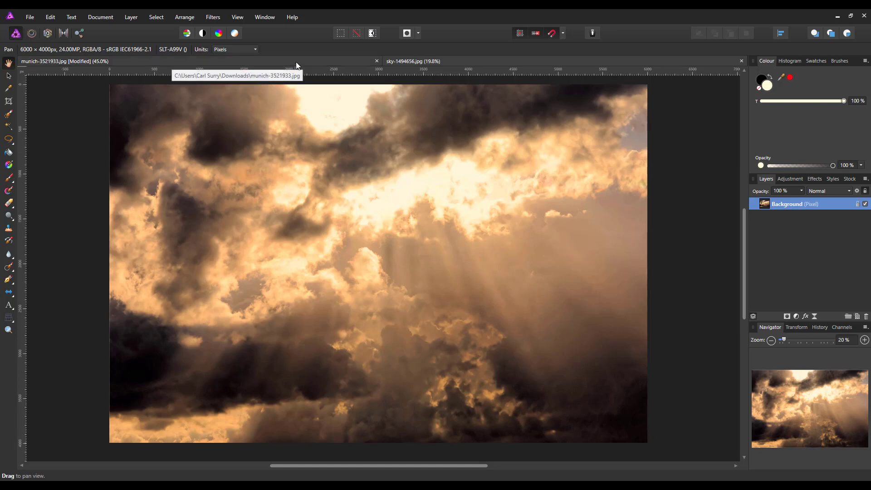
mouse_move(295, 63)
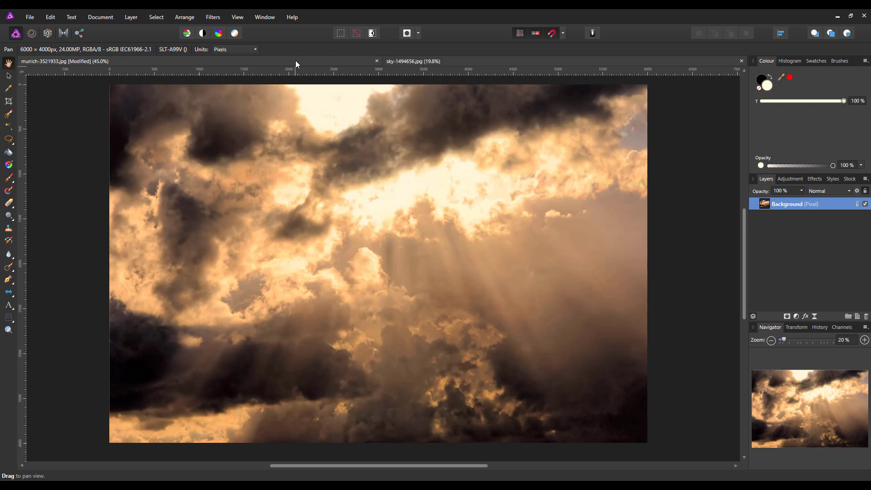
mouse_move(443, 165)
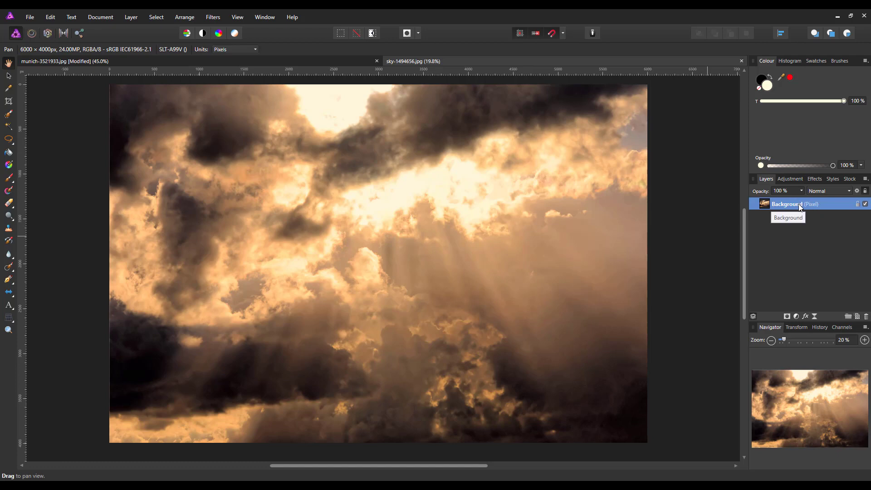
- Switch back to the Munich stadium document and copy the photo via Edit > Copy
right_click(787, 204)
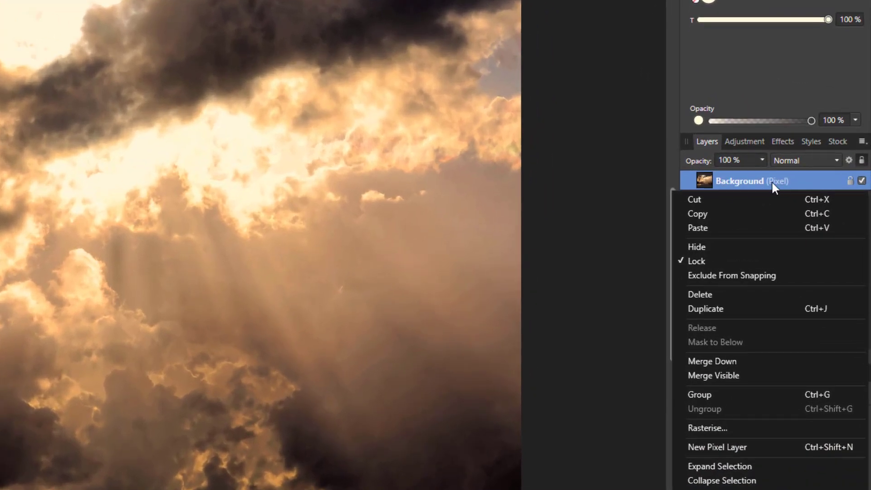
mouse_move(705, 227)
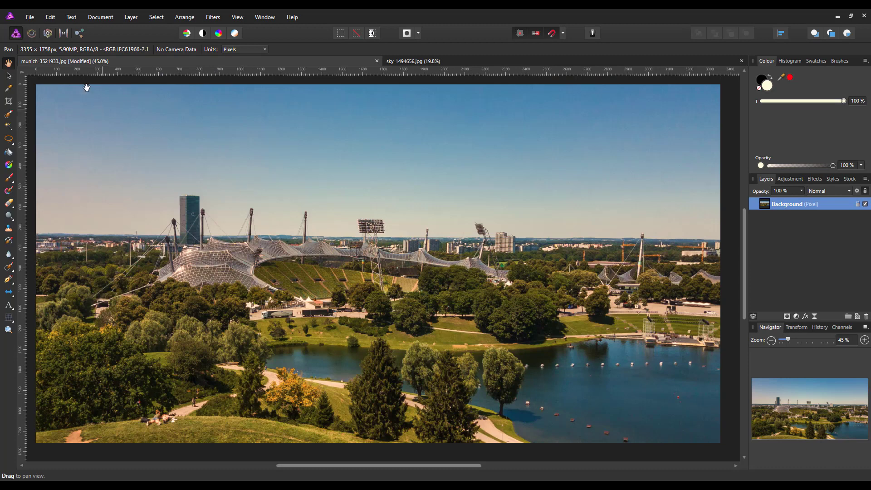
left_click(49, 16)
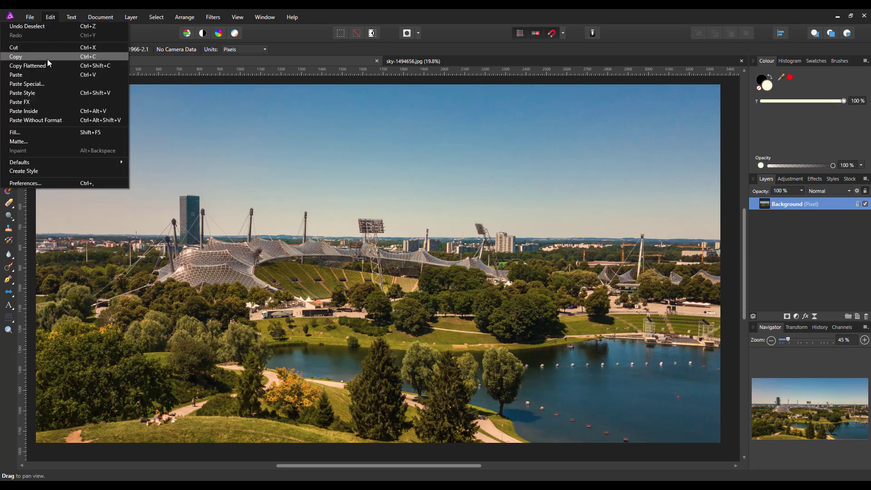
left_click(16, 75)
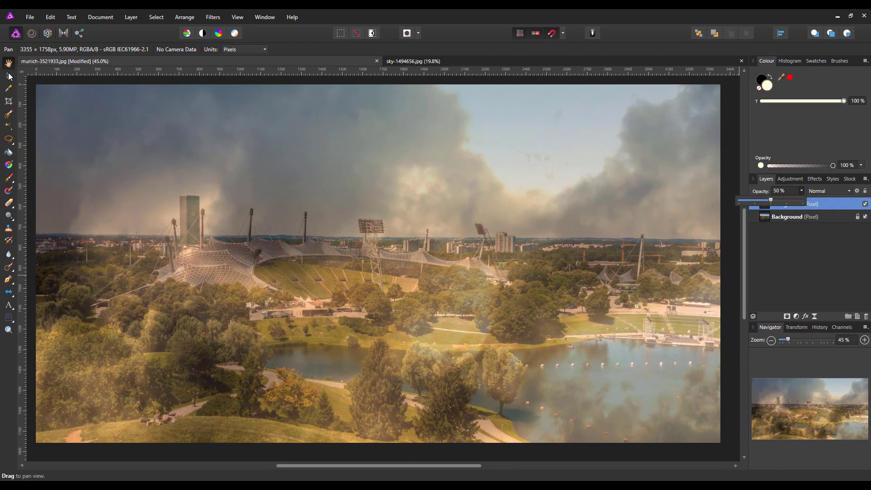
- Drag the 50%-opacity cloud layer with the Move Tool so its clouds cover the stadium sky
left_click(9, 76)
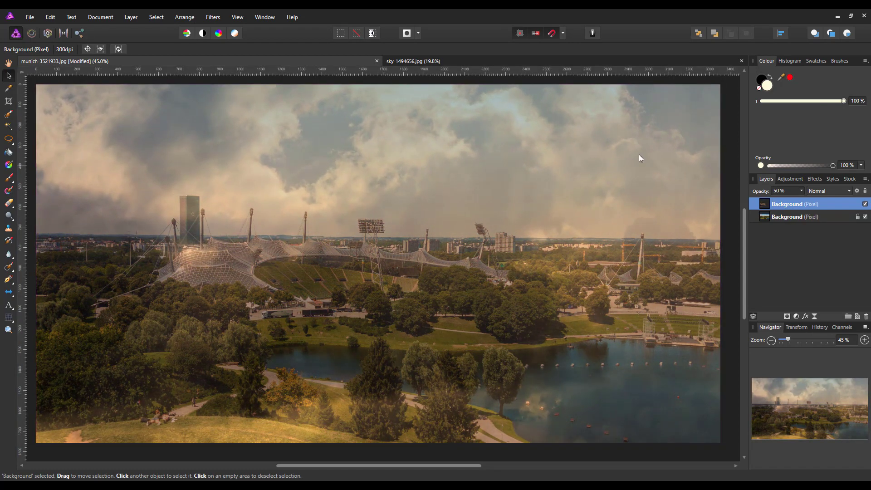
mouse_move(303, 213)
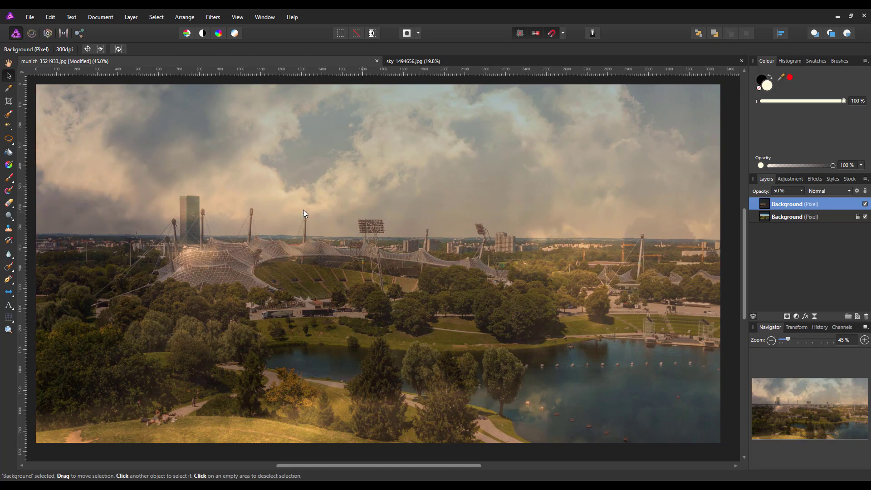
mouse_move(661, 199)
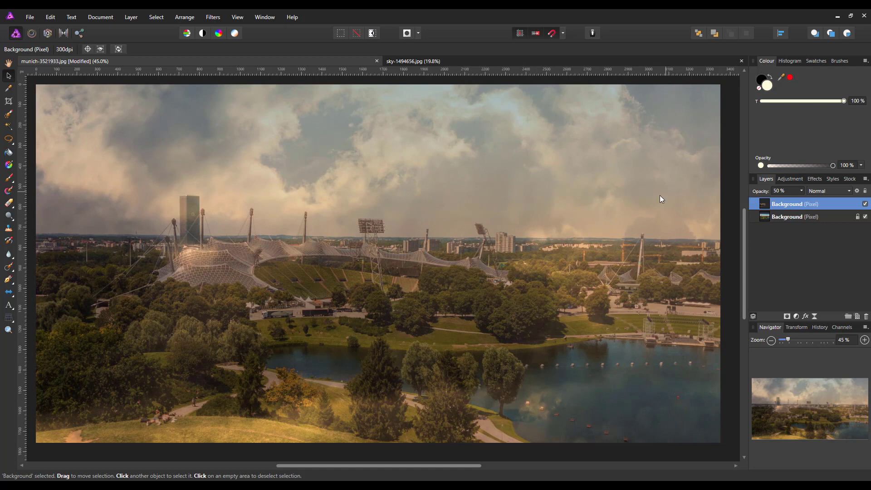
mouse_move(802, 193)
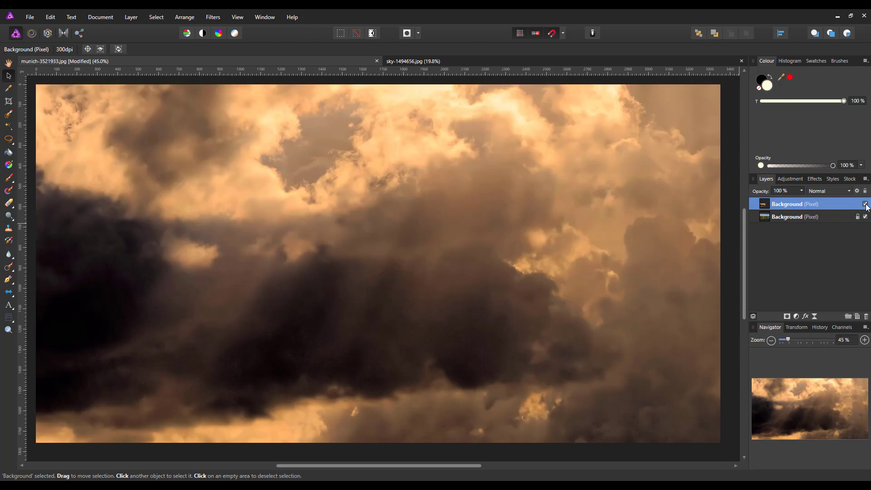
- Hide the cloud layer and make the stadium photo's Background layer active
left_click(864, 204)
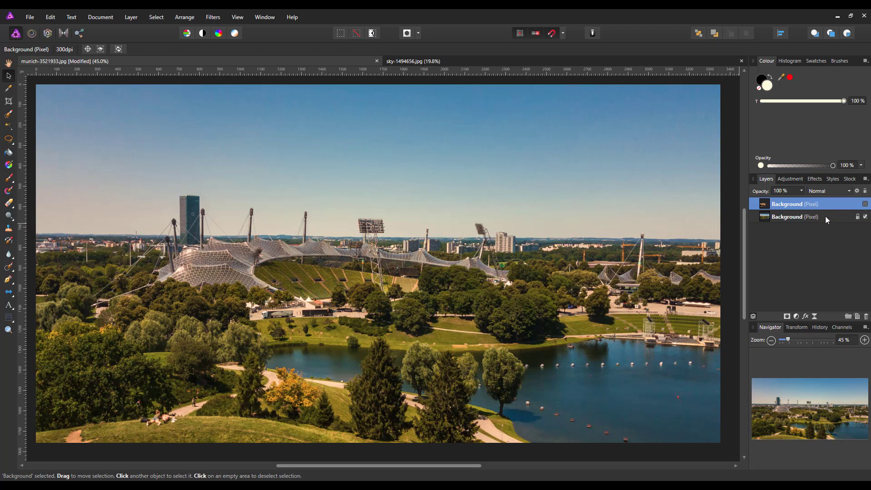
left_click(795, 216)
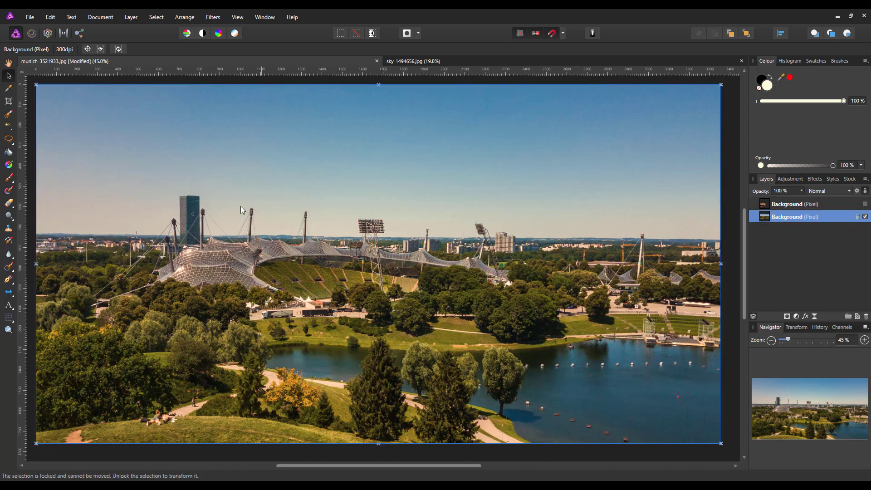
mouse_move(8, 116)
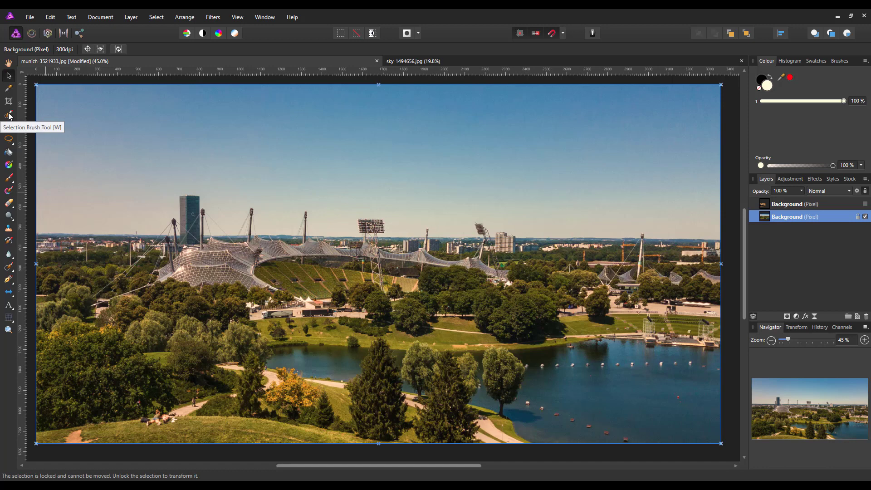
- Paint a selection over the blue sky with an enlarged Selection Brush, following the skyline
left_click(9, 115)
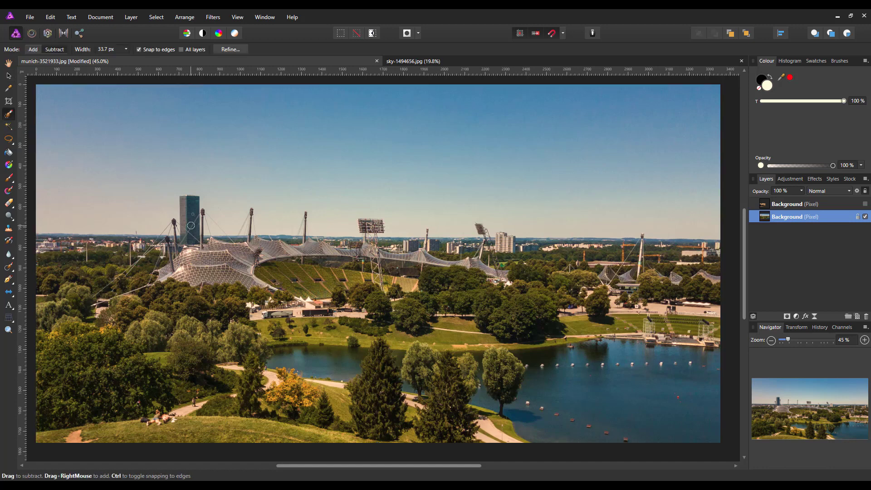
mouse_move(291, 355)
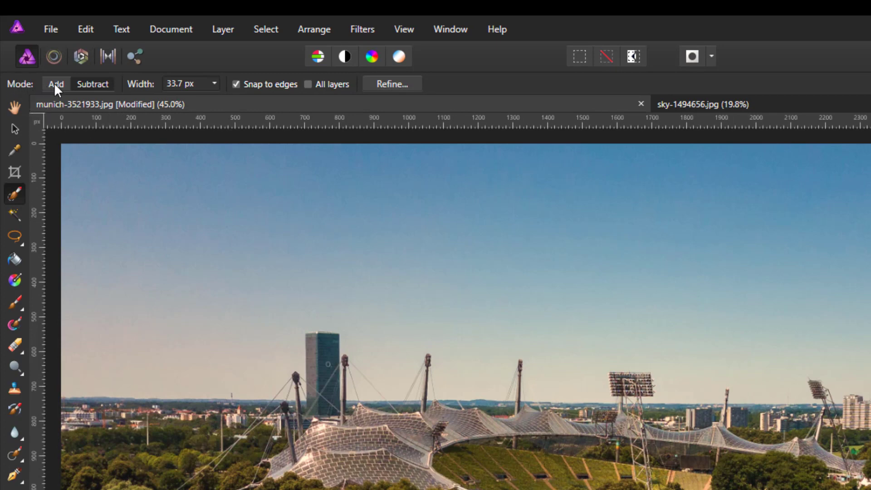
mouse_move(461, 222)
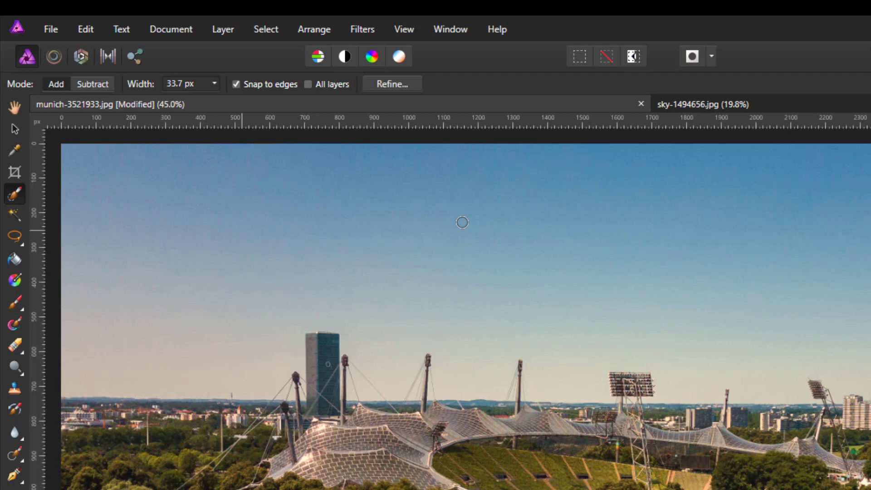
mouse_move(521, 219)
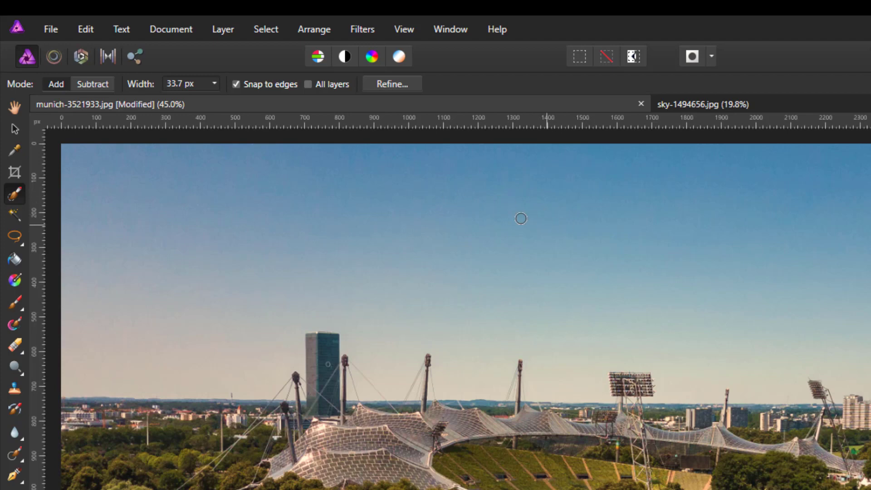
mouse_move(157, 88)
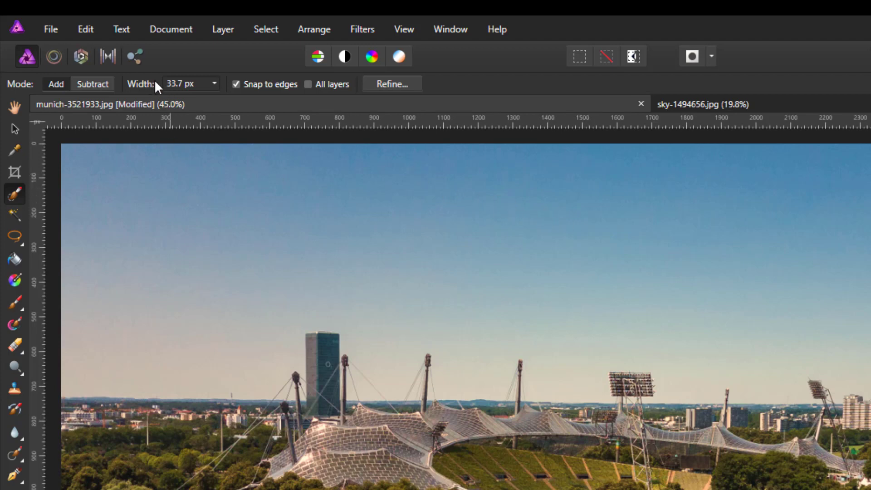
left_click(214, 83)
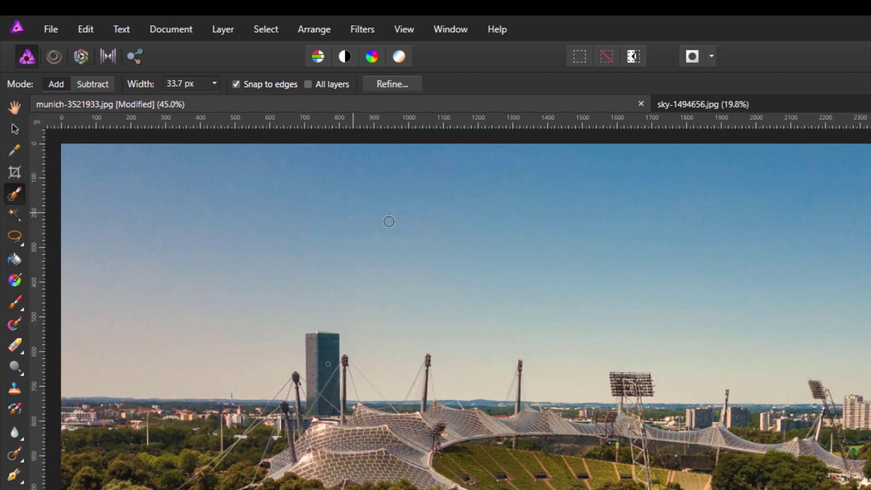
key("[")
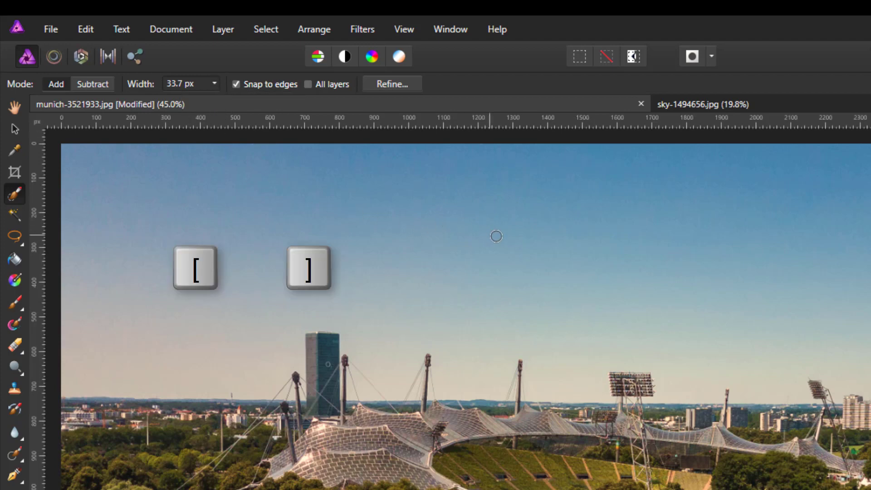
mouse_move(545, 254)
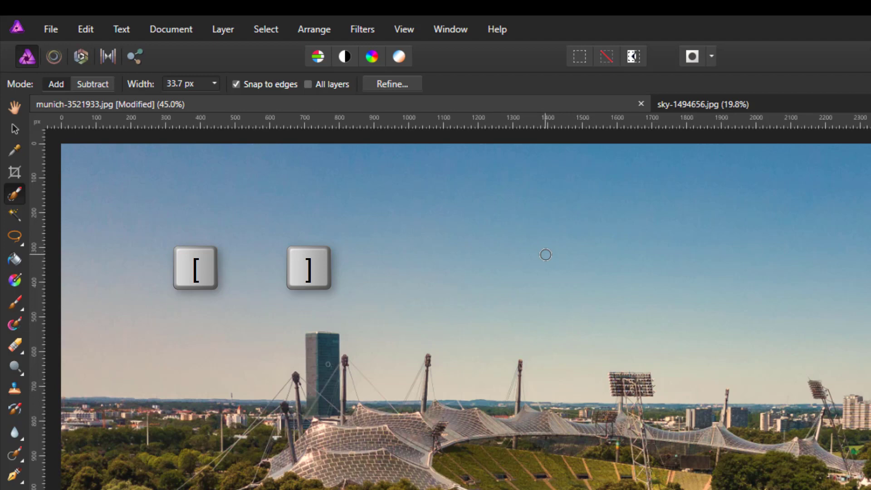
key("]")
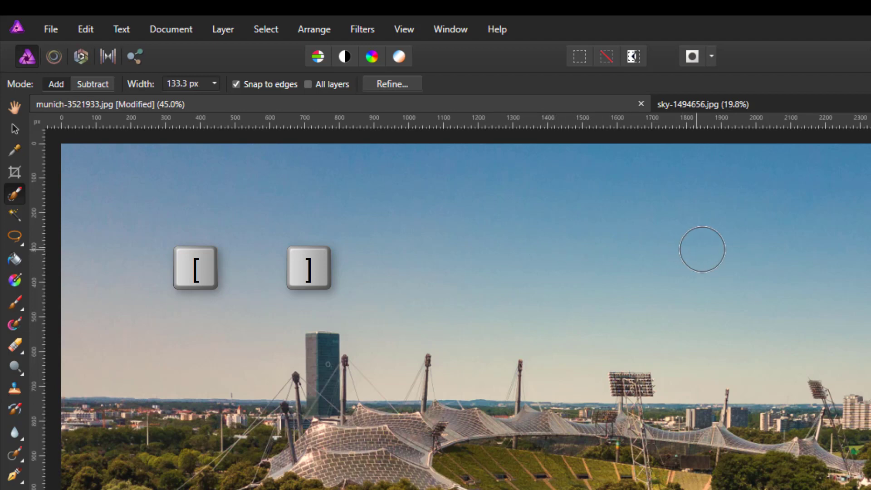
key("]")
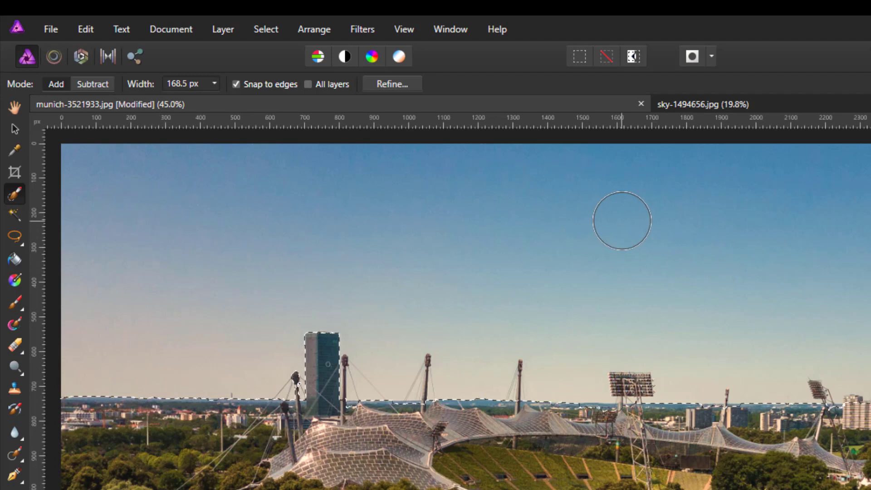
mouse_move(432, 257)
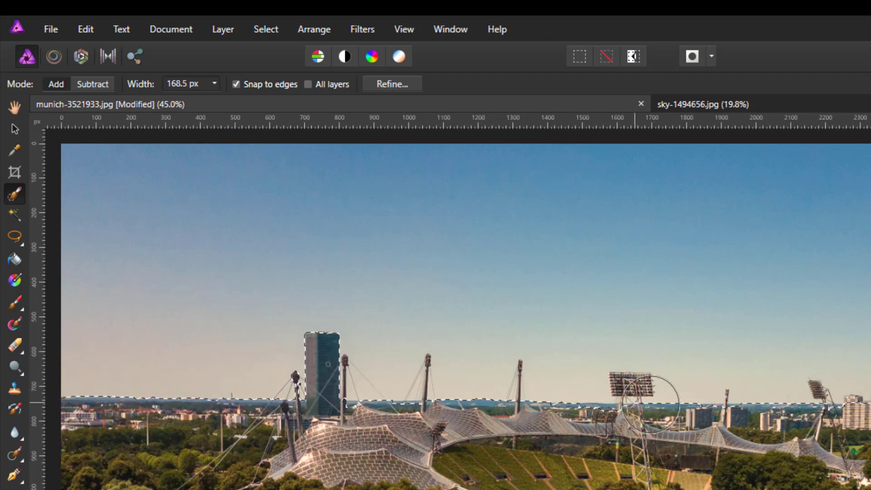
left_click(92, 84)
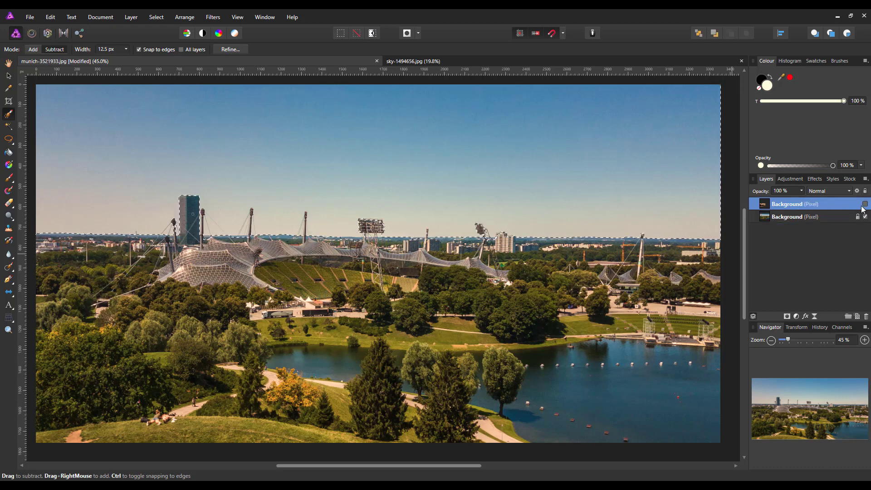
- Show the cloud layer, mask it with the sky selection, then deselect with Ctrl+D
left_click(864, 203)
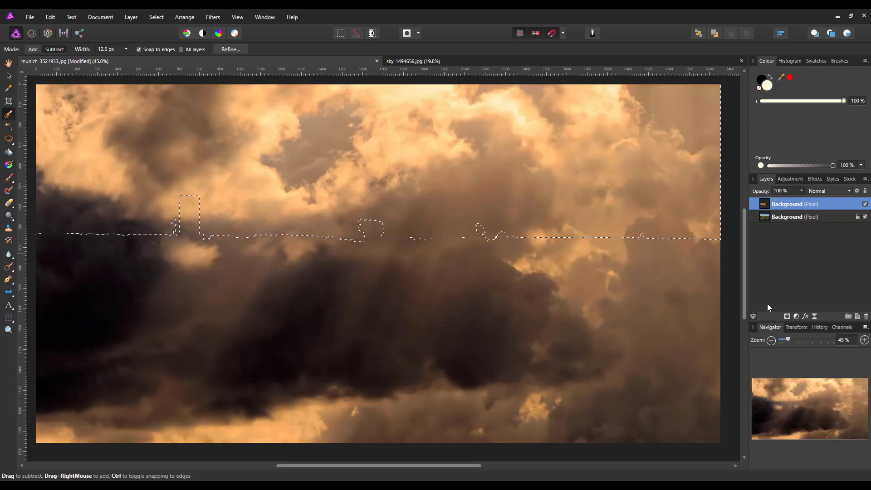
mouse_move(786, 315)
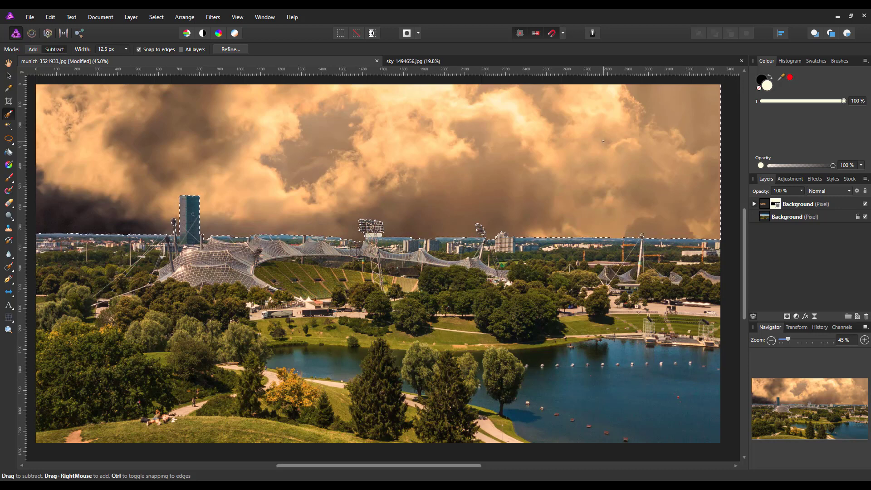
key("ctrl+d")
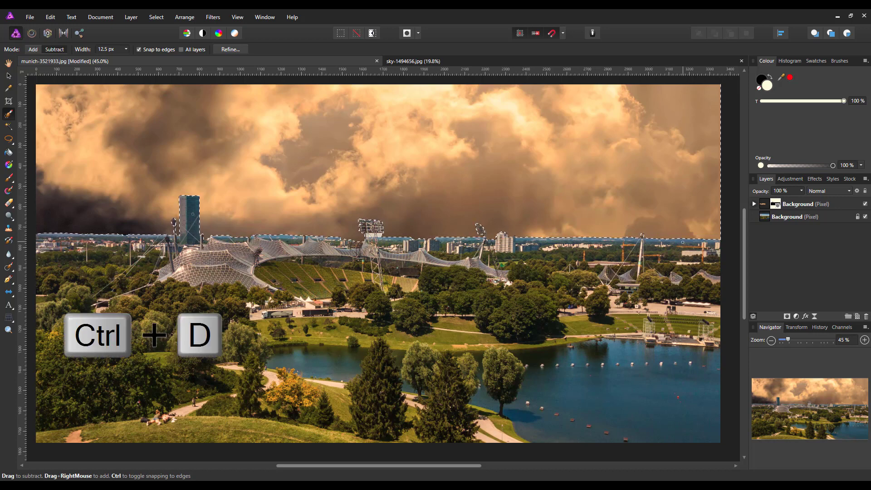
key("ctrl+d")
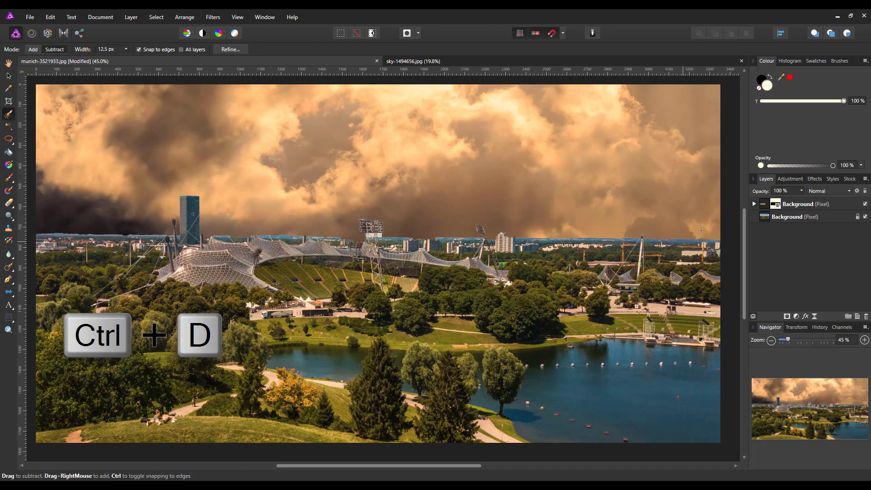
key("ctrl+d")
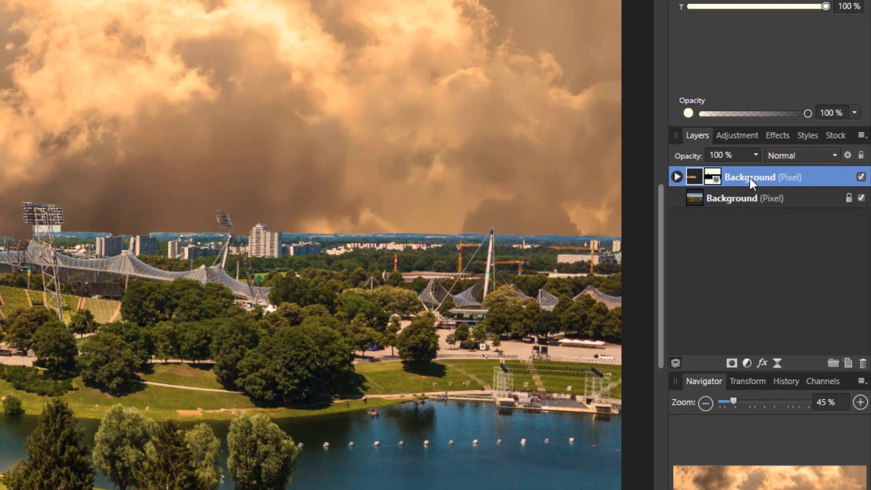
- Set the cloud layer's blend mode to Soft Light and toggle its visibility to compare
left_click(833, 155)
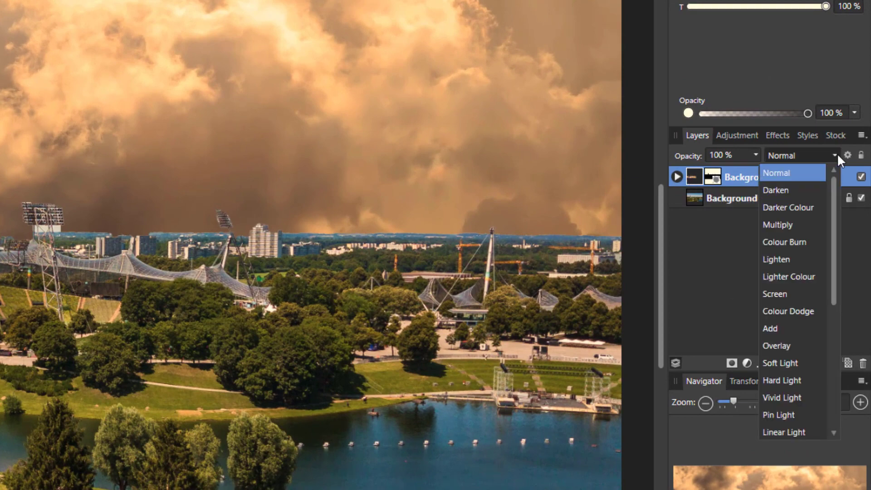
mouse_move(780, 363)
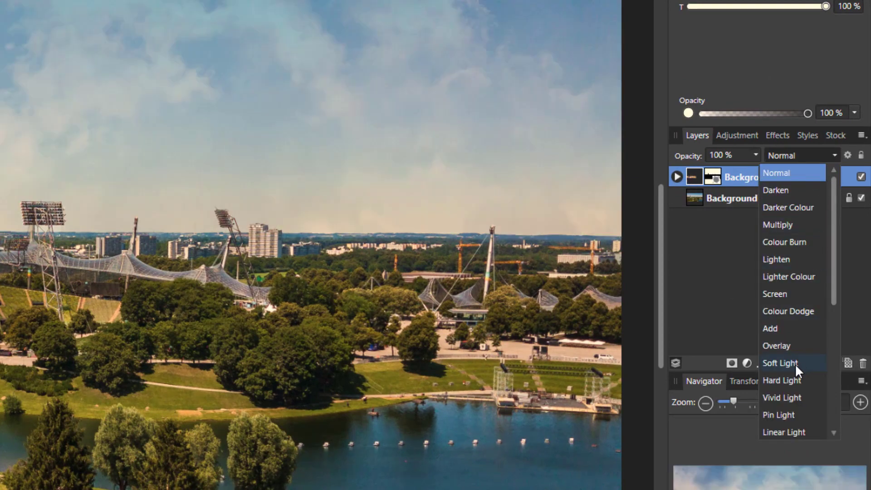
left_click(780, 362)
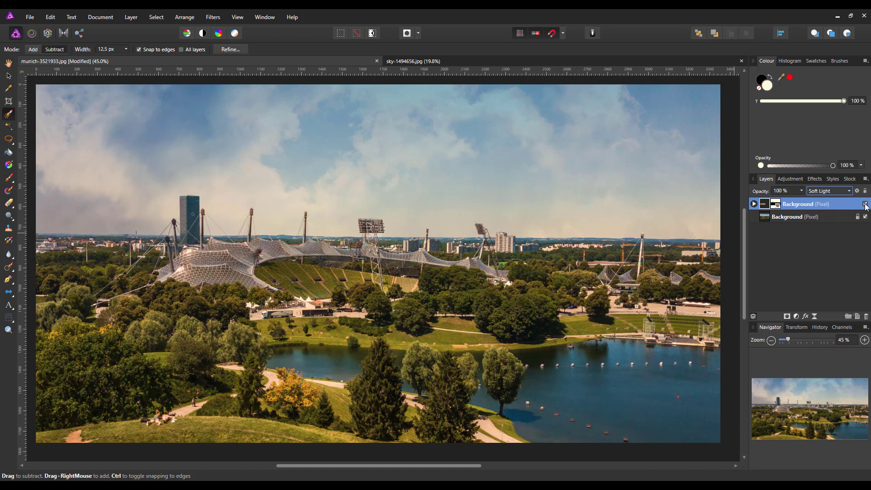
left_click(864, 204)
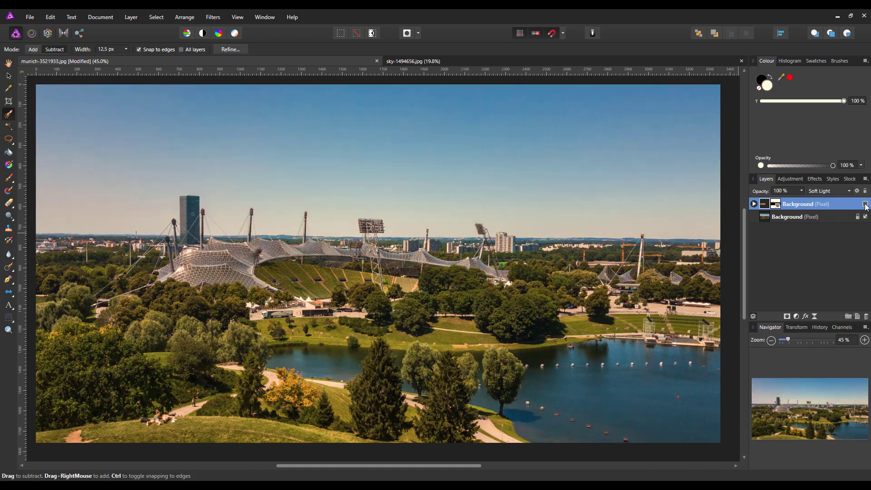
left_click(864, 203)
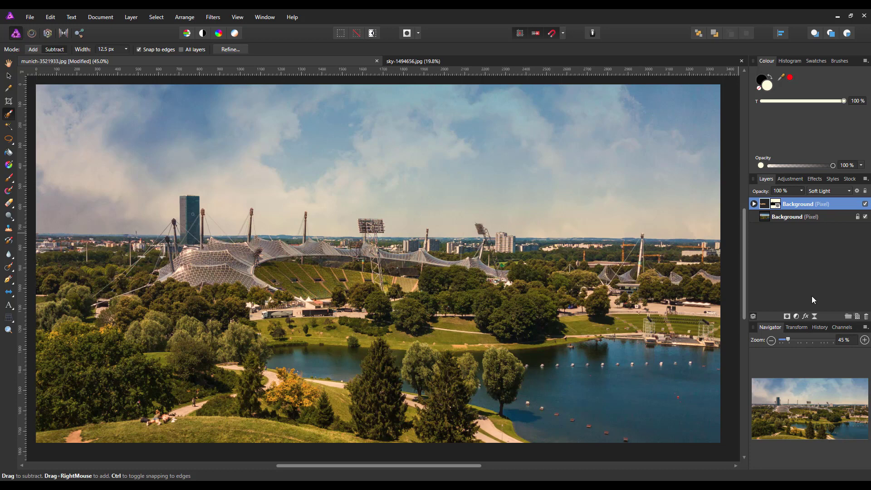
mouse_move(756, 261)
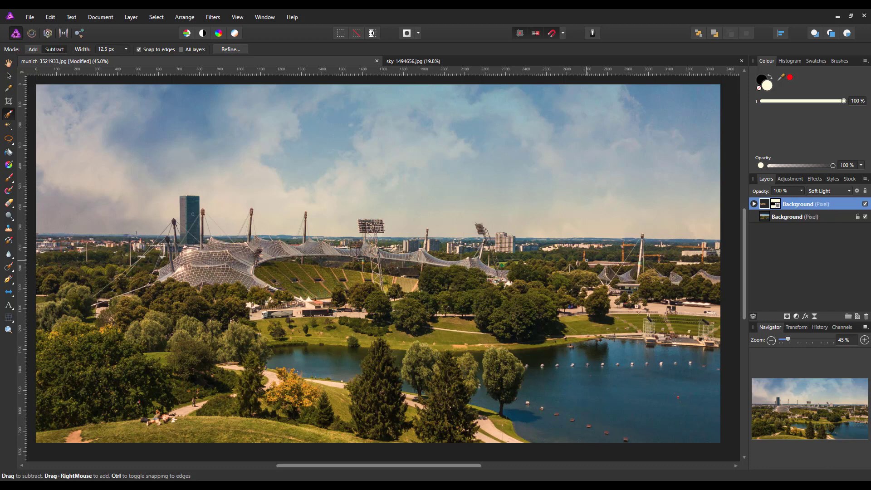
mouse_move(758, 245)
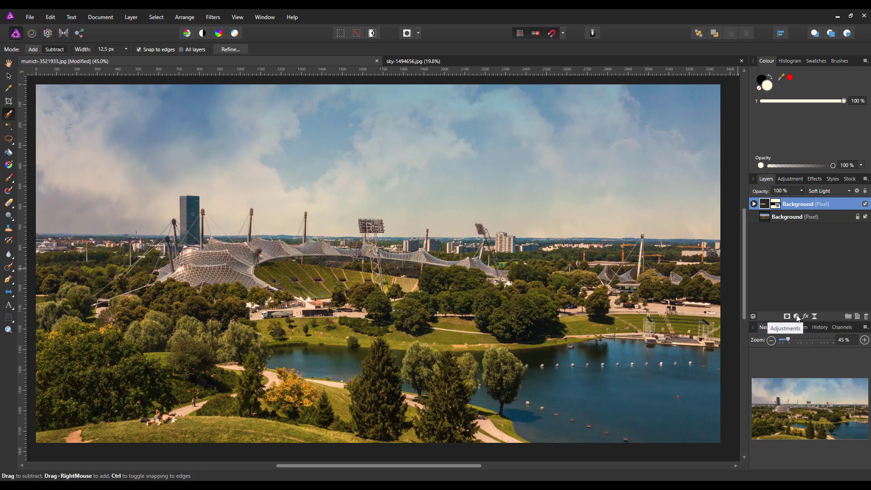
- Add a Curves adjustment layer from the Layers panel's Adjustments list
left_click(787, 316)
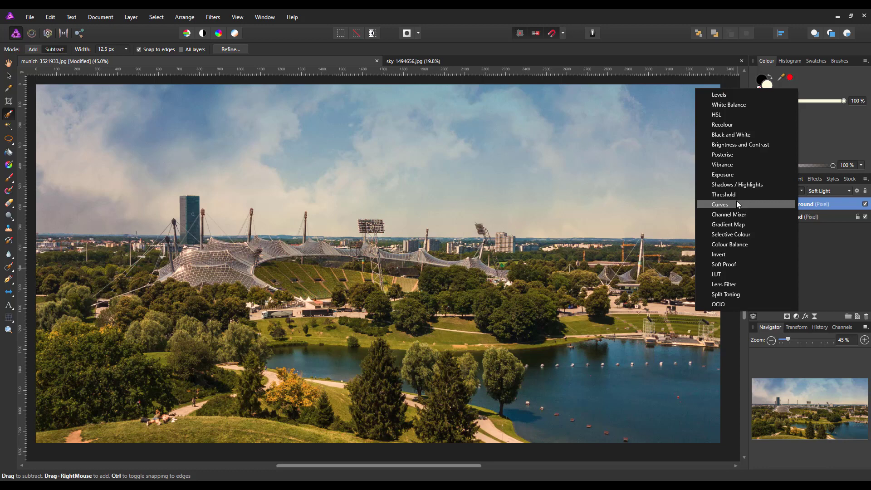
mouse_move(733, 212)
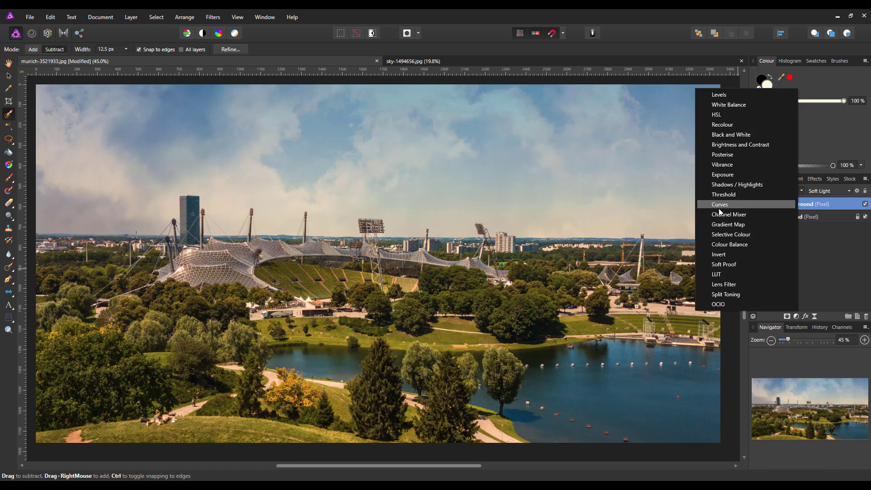
left_click(719, 204)
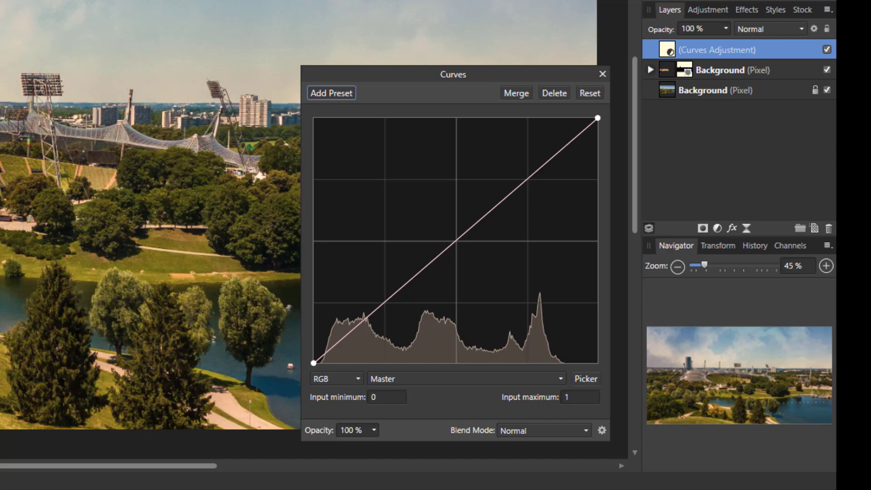
mouse_move(695, 61)
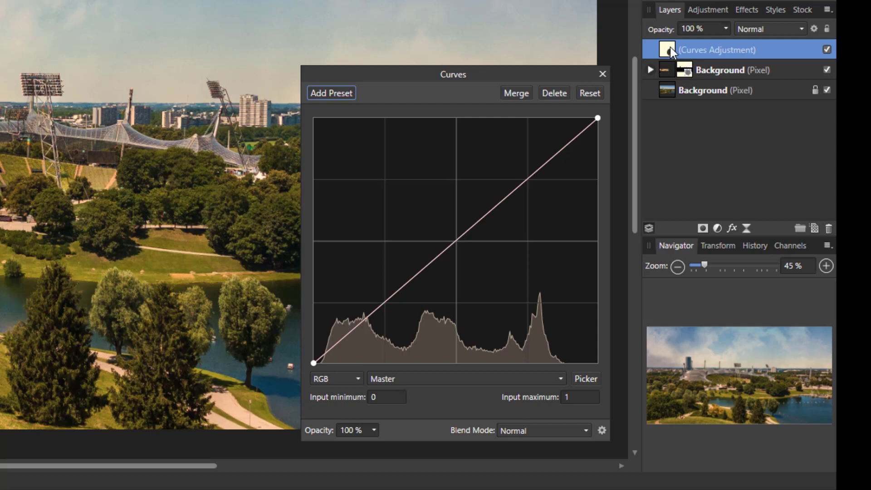
mouse_move(696, 92)
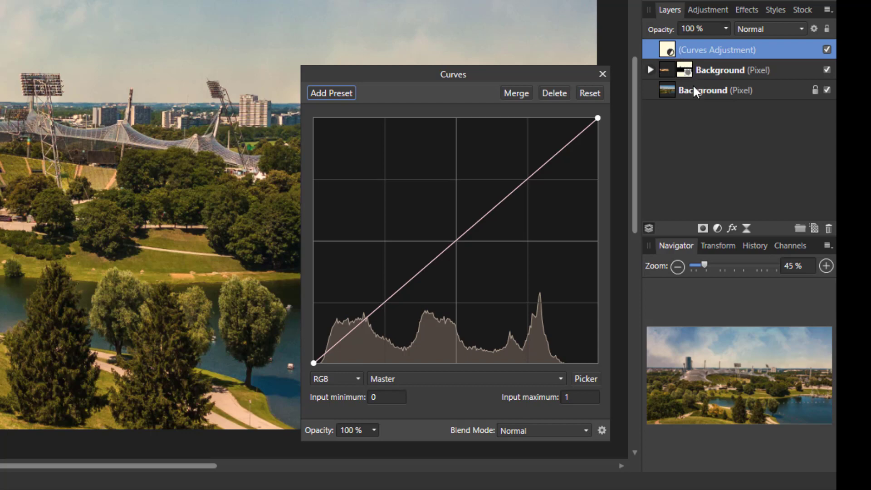
mouse_move(788, 84)
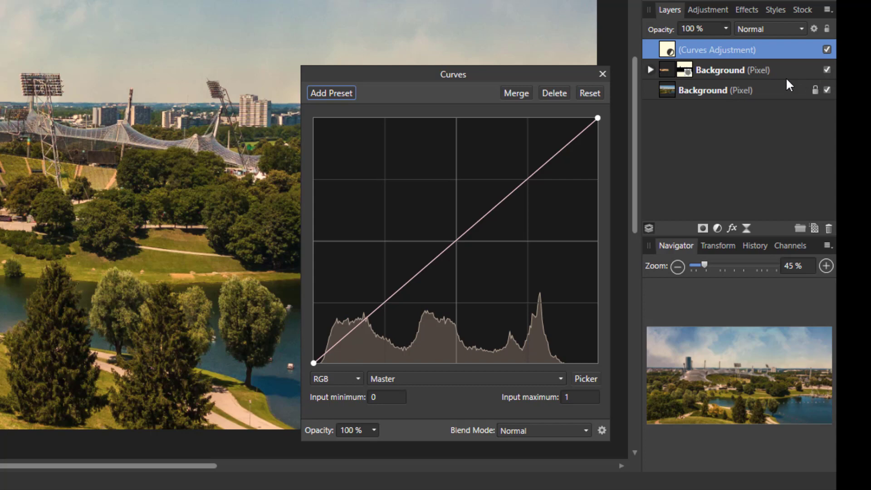
mouse_move(755, 81)
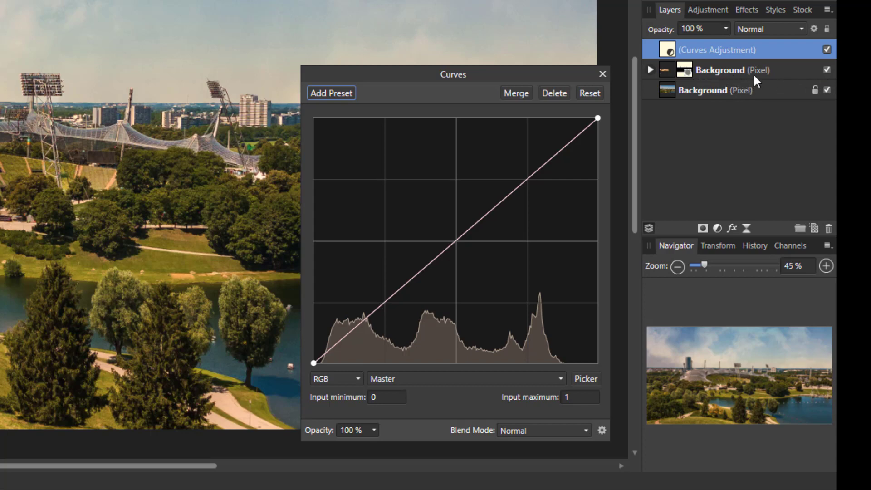
mouse_move(681, 90)
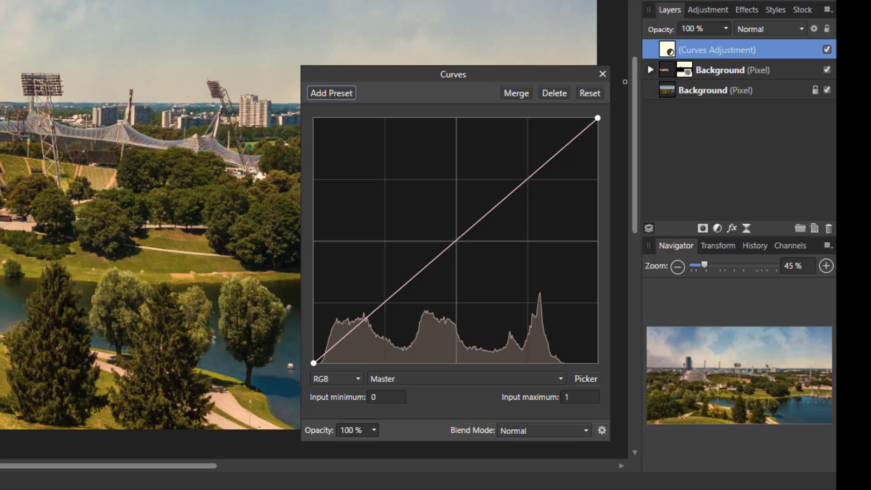
mouse_move(656, 86)
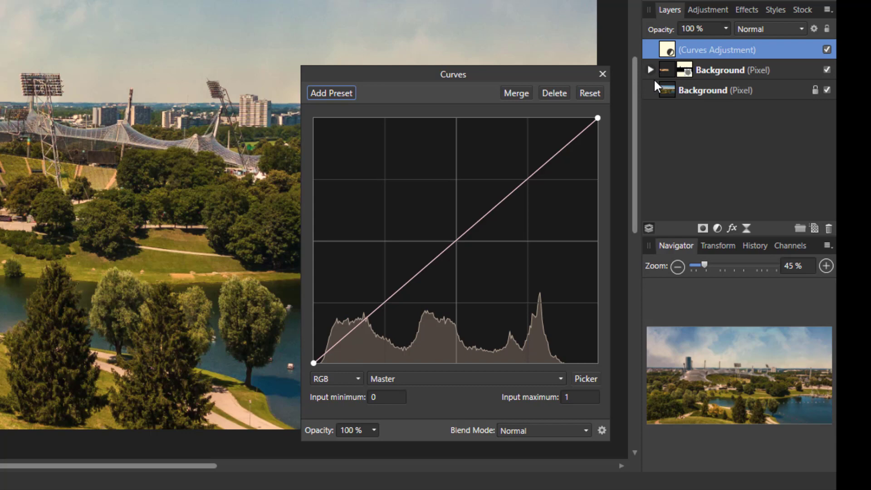
mouse_move(681, 83)
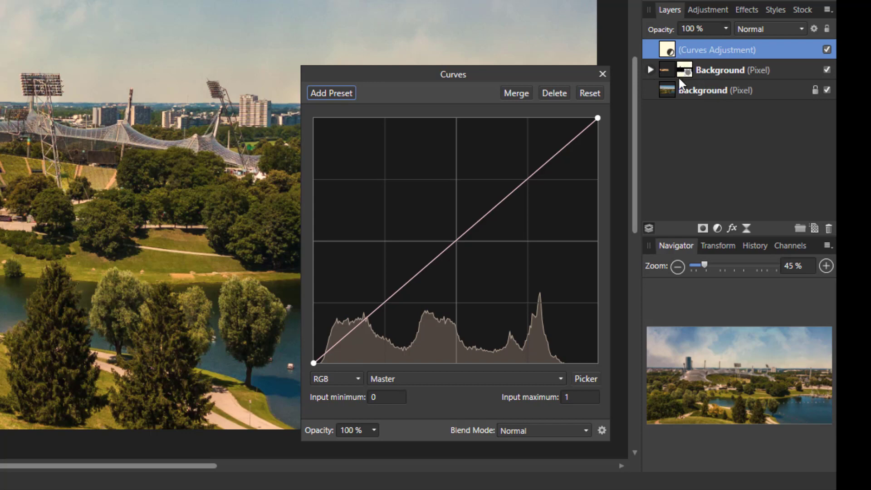
mouse_move(735, 93)
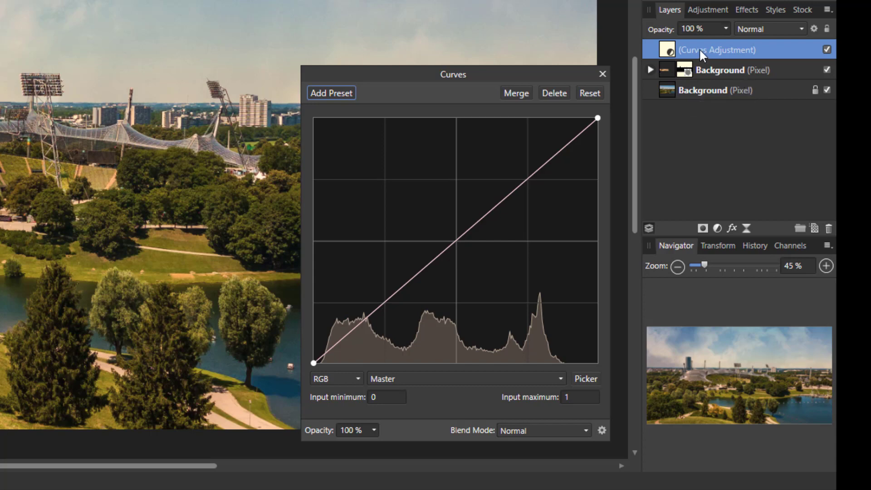
mouse_move(681, 81)
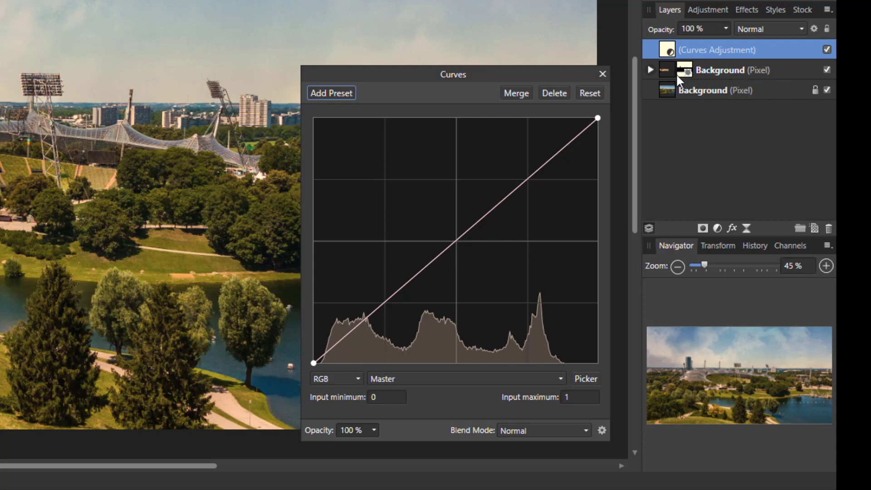
mouse_move(708, 84)
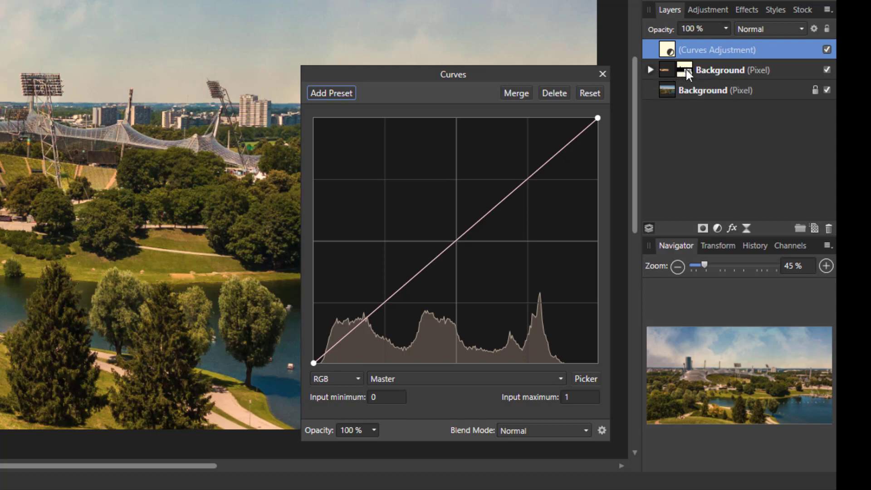
mouse_move(679, 77)
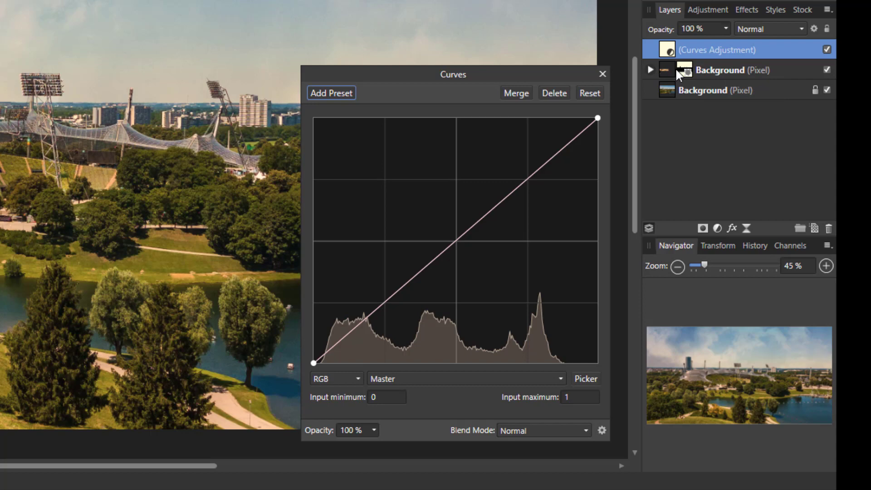
mouse_move(672, 50)
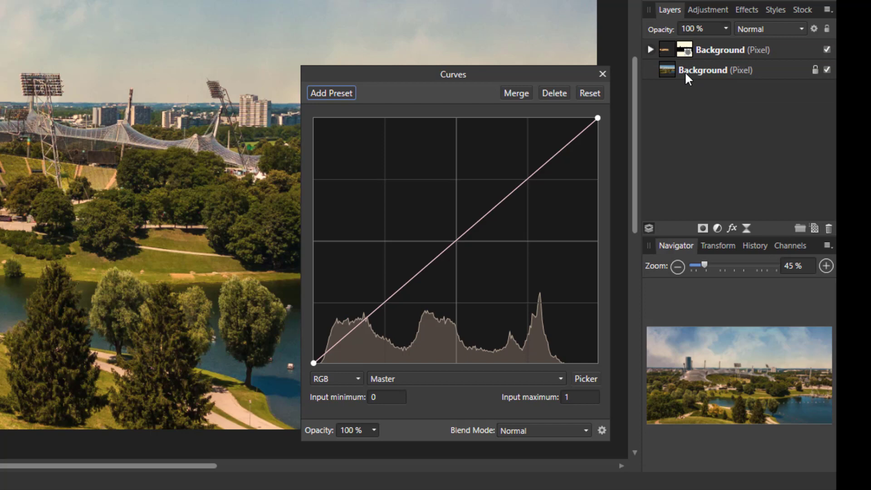
- Expand the sky layer to reach the clipped Curves, bow the curve downward to darken the sky, and close its settings
left_click(649, 49)
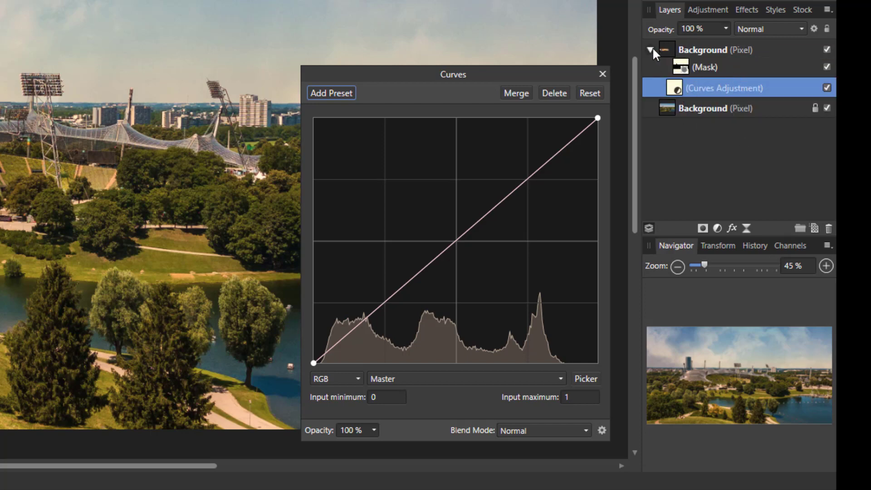
left_click(649, 49)
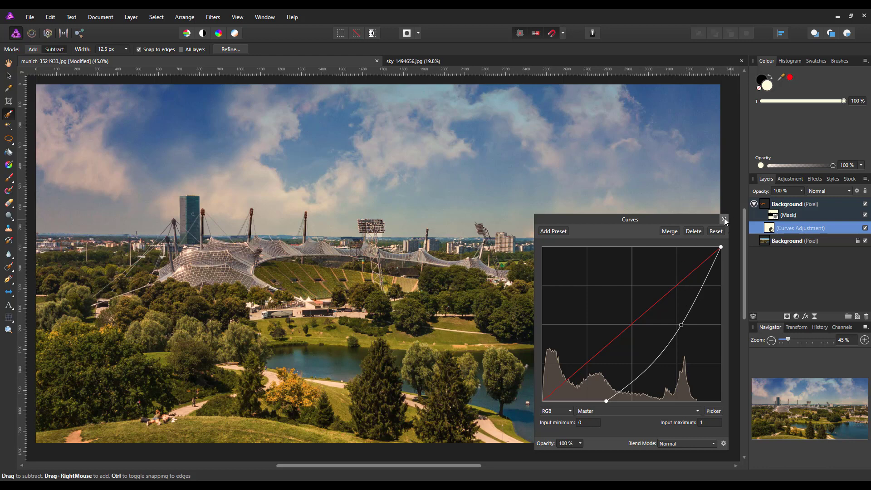
left_click(723, 220)
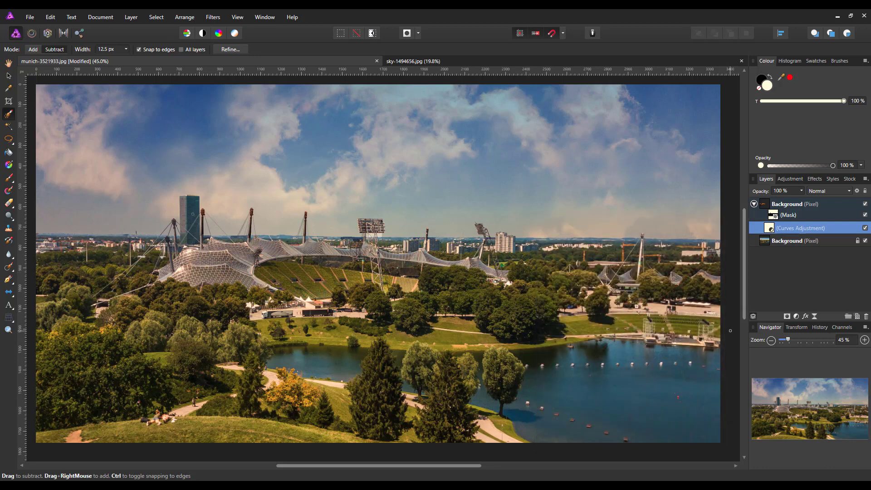